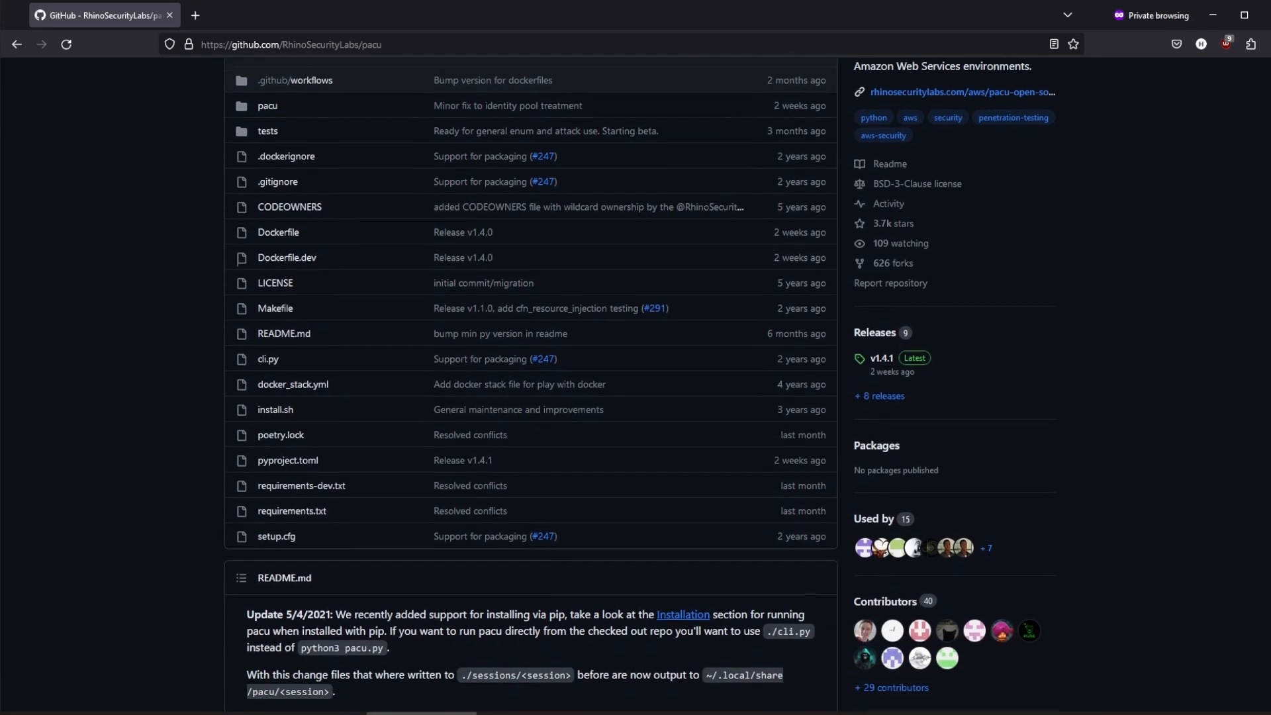
scroll("down", 3)
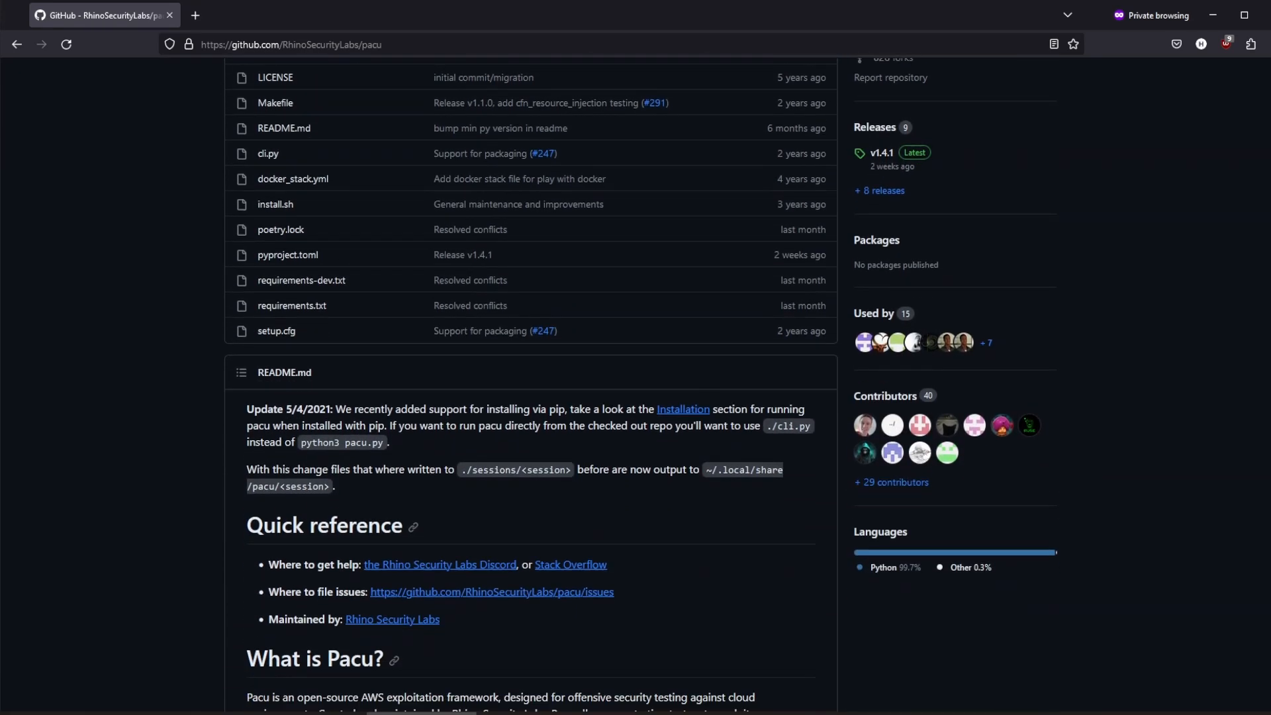
scroll("down", 3)
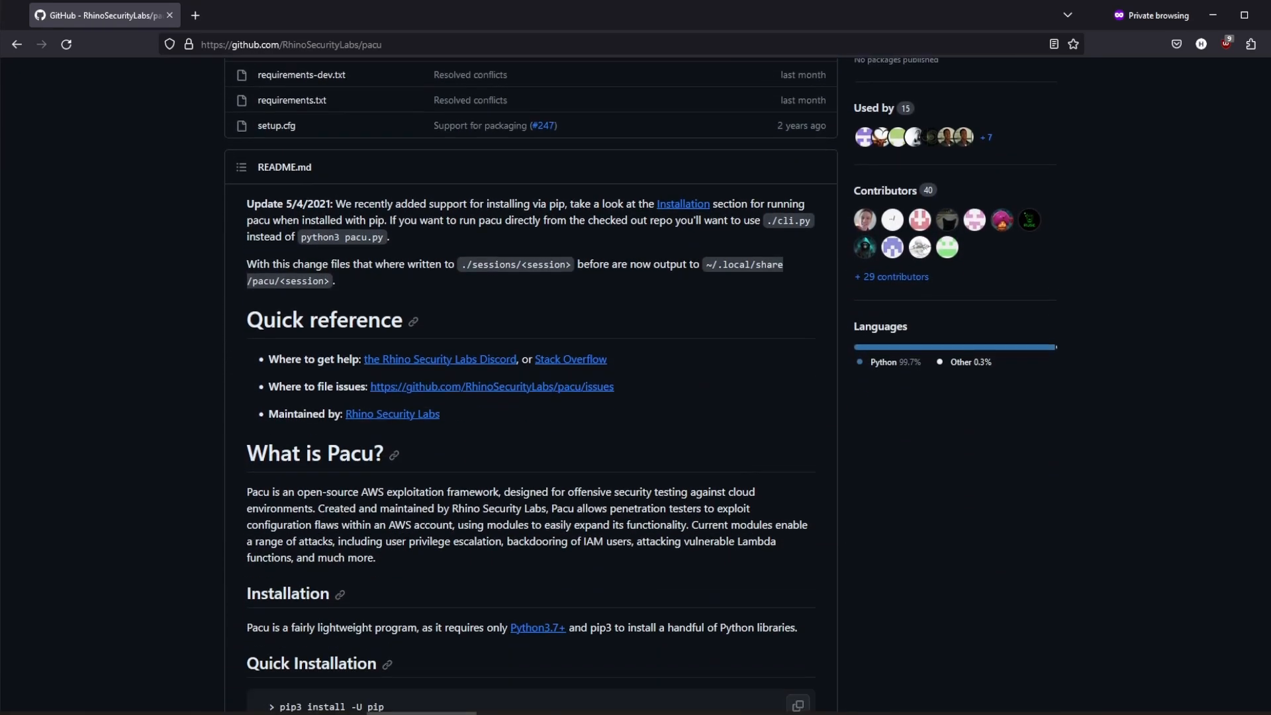
scroll("down", 3)
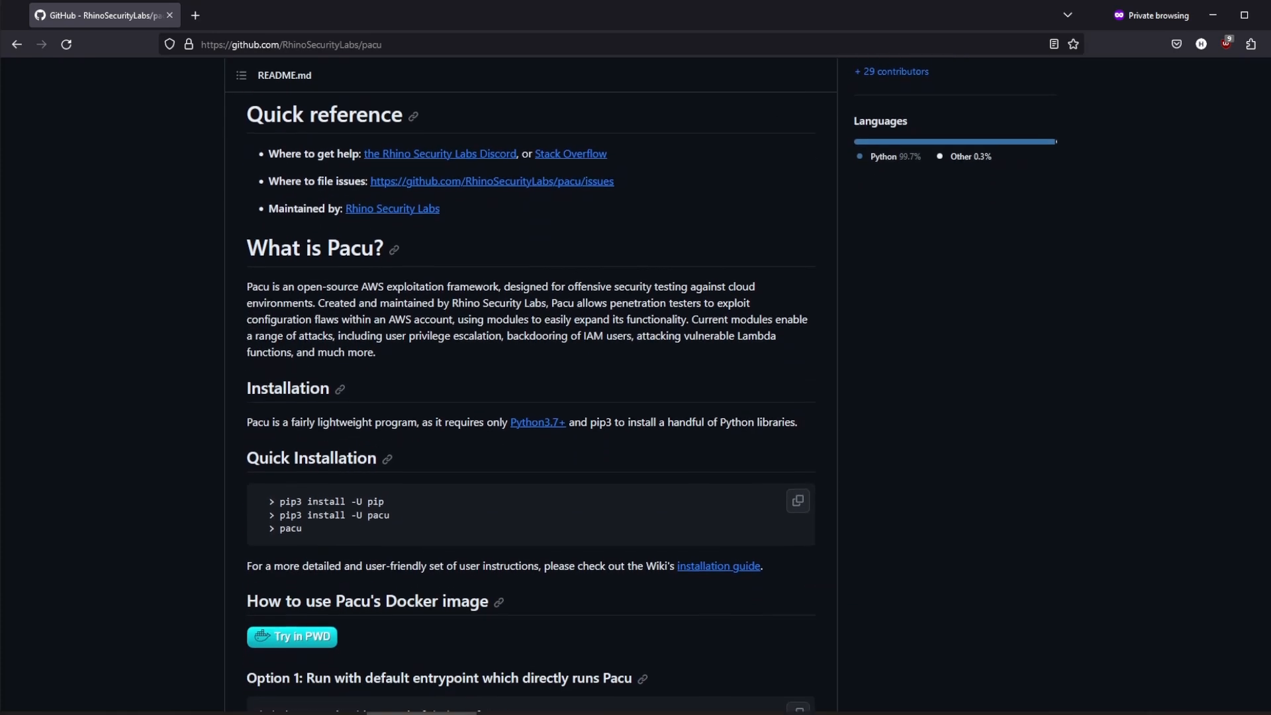
scroll("down", 3)
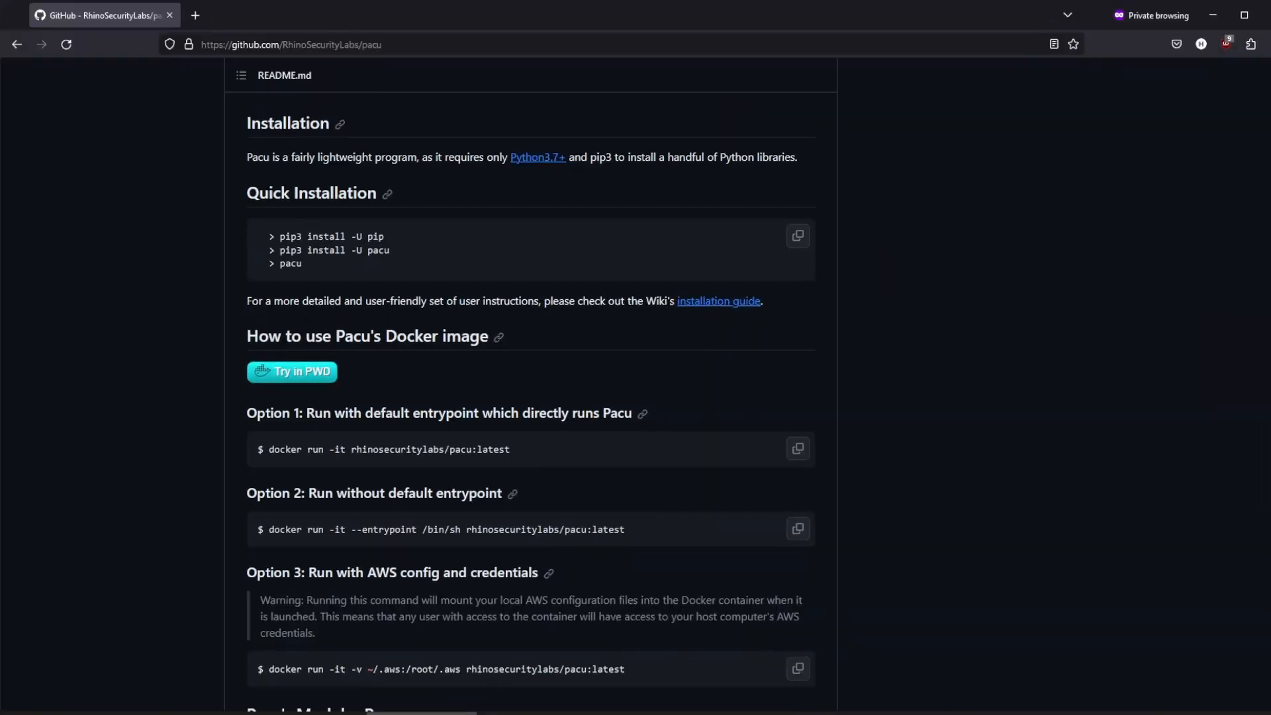
scroll("down", 3)
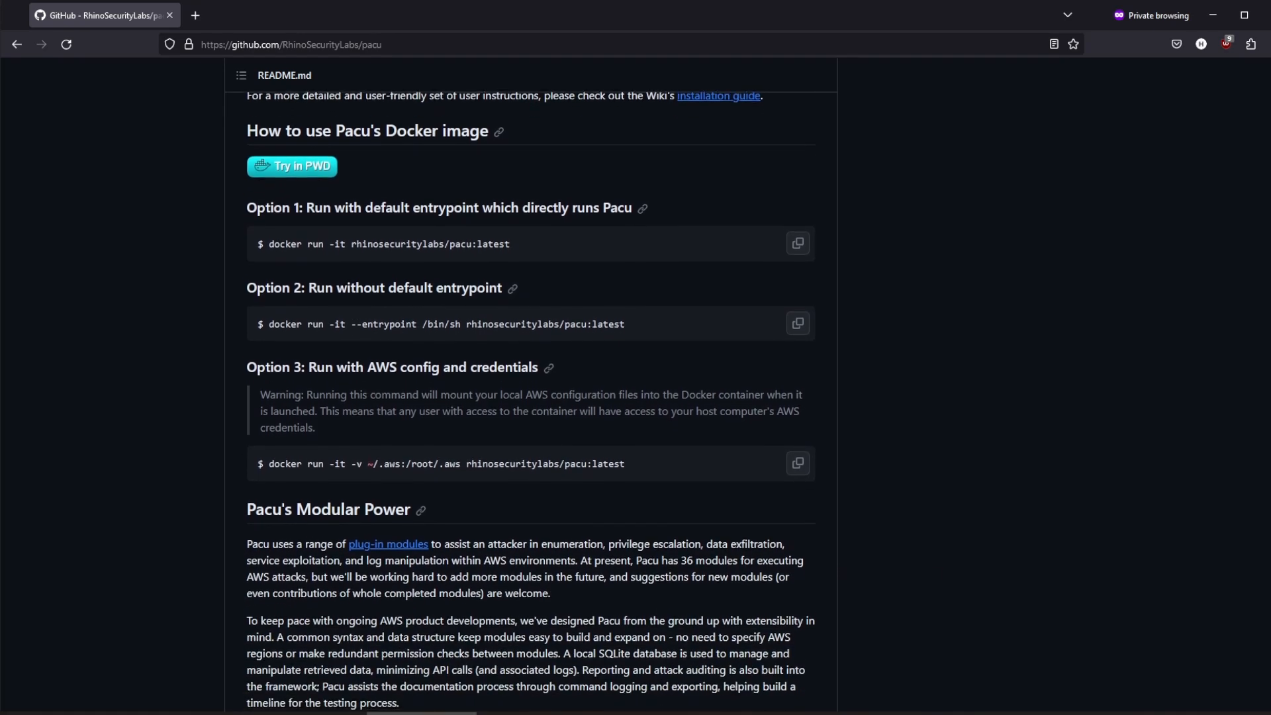
scroll("down", 3)
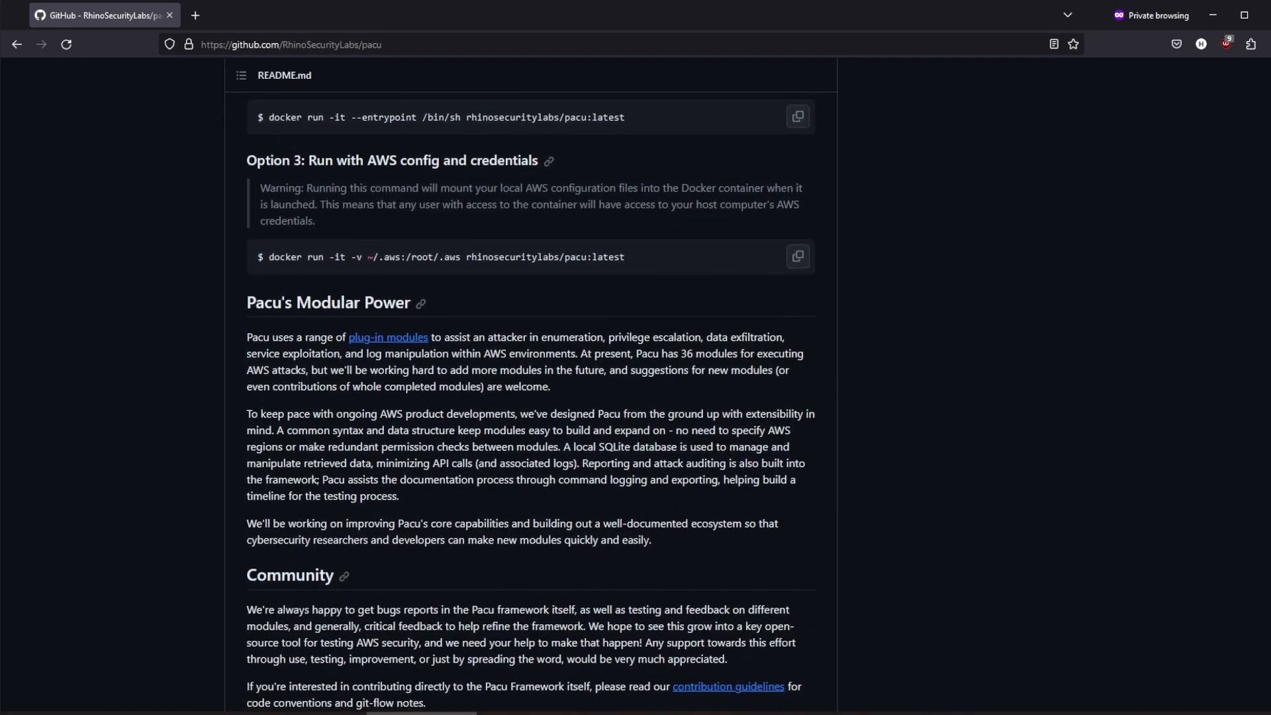
scroll("down", 3)
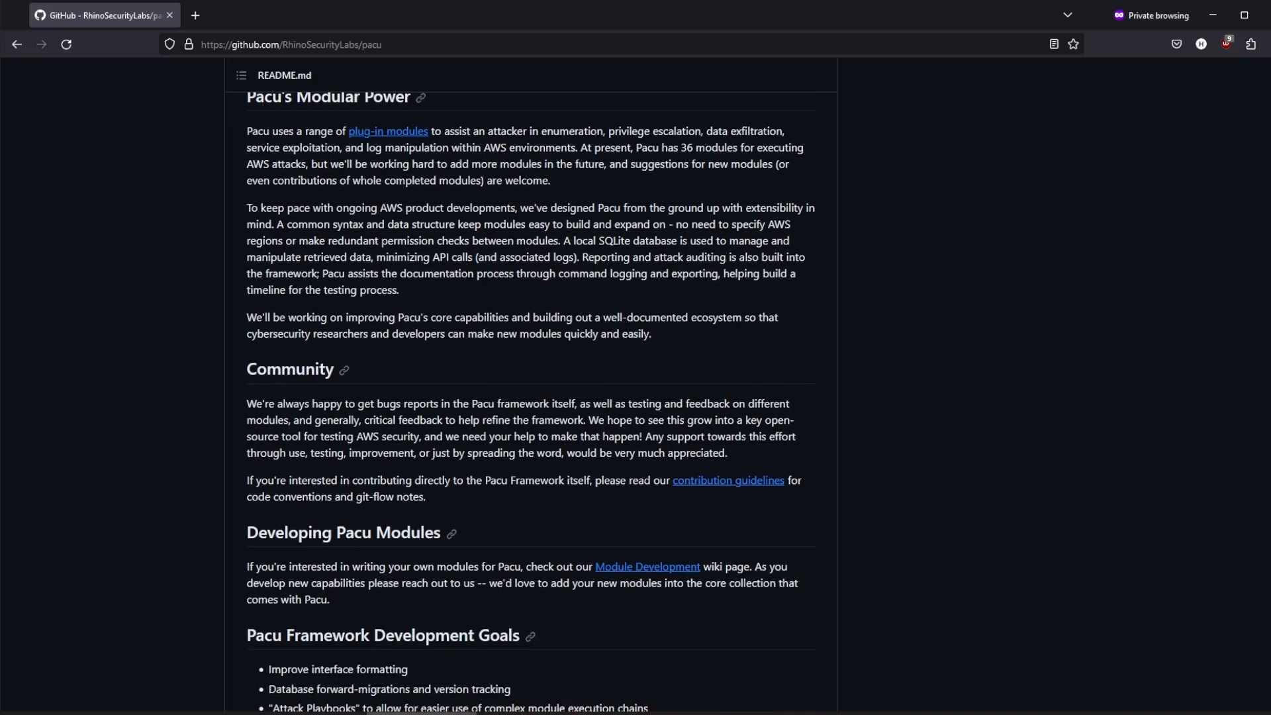
scroll("down", 3)
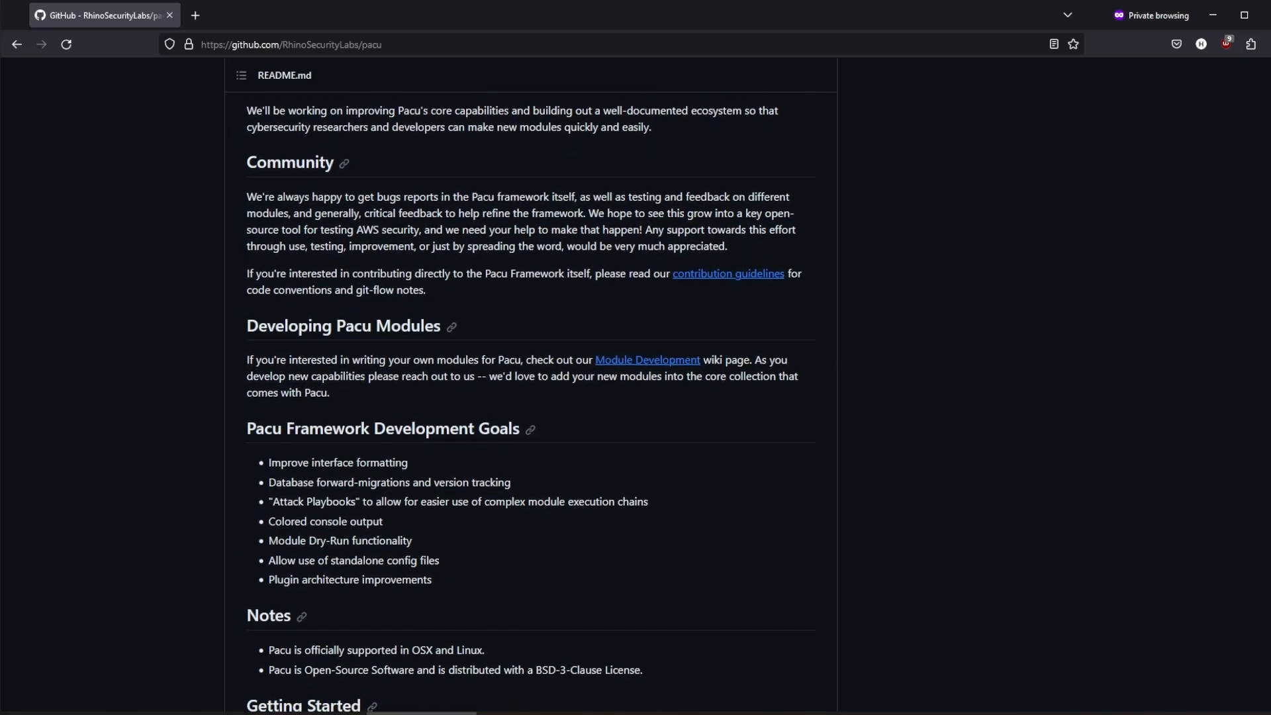
scroll("down", 3)
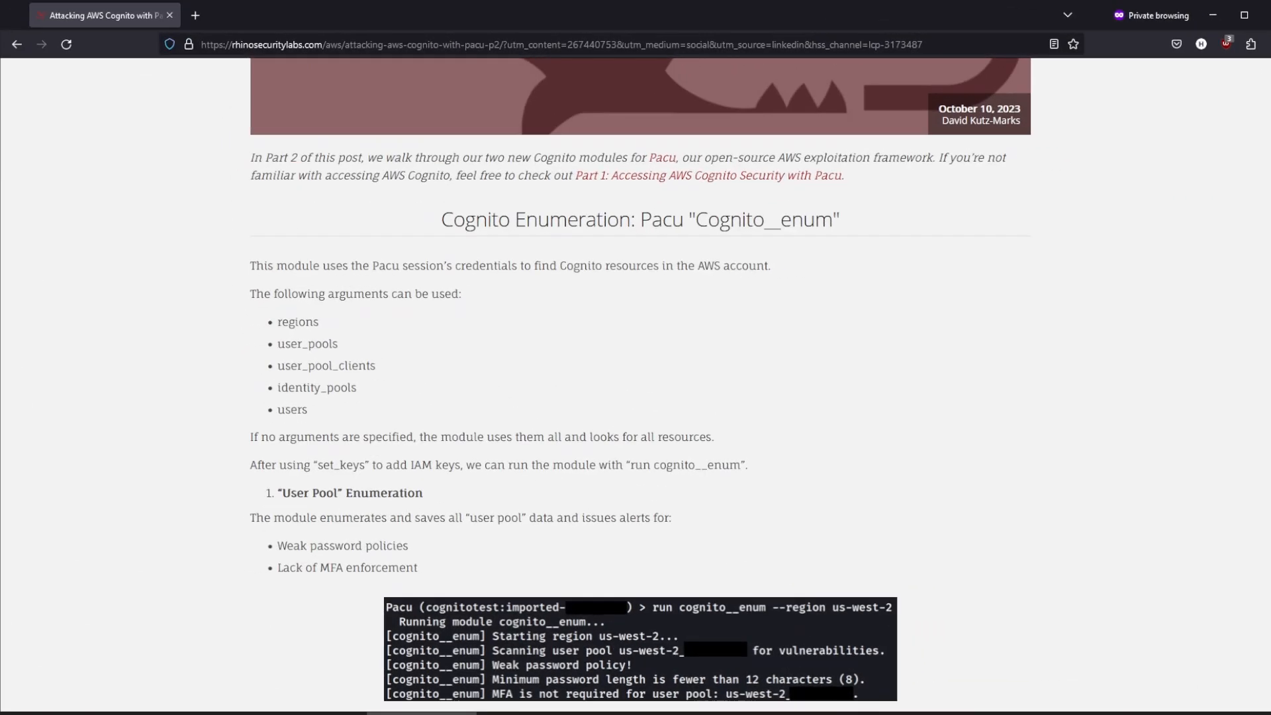
scroll("down", 3)
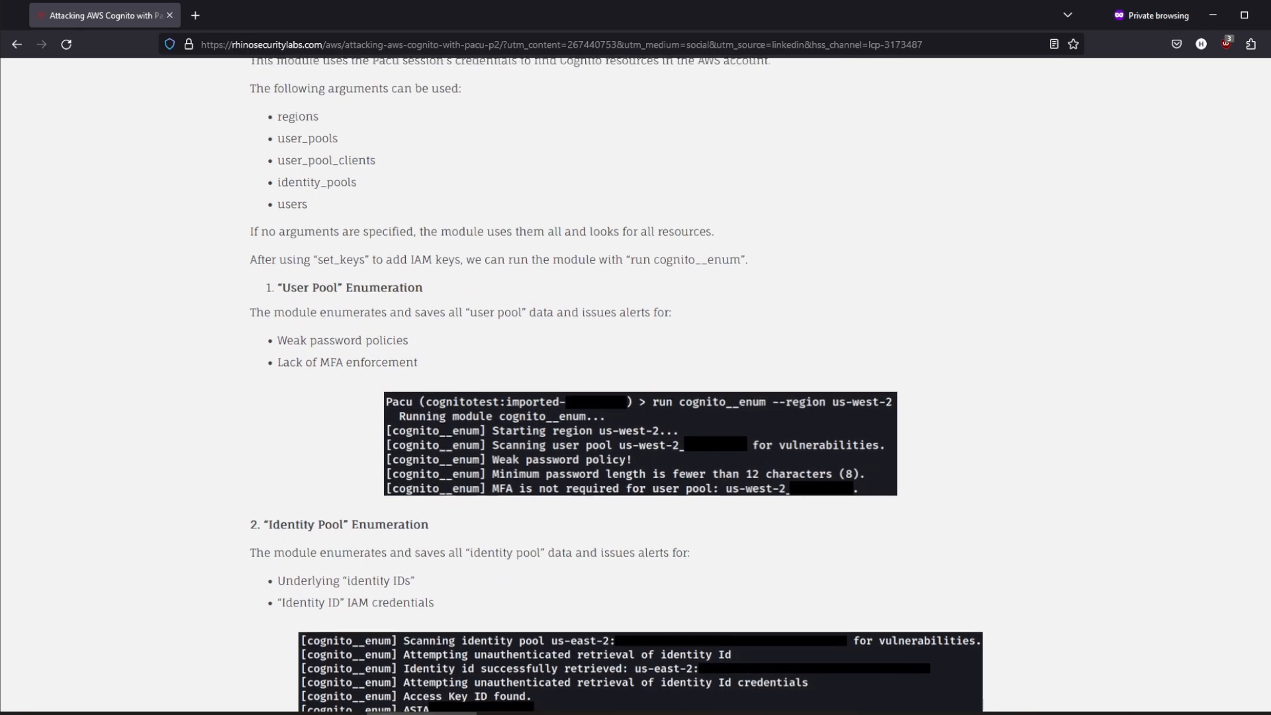
scroll("down", 3)
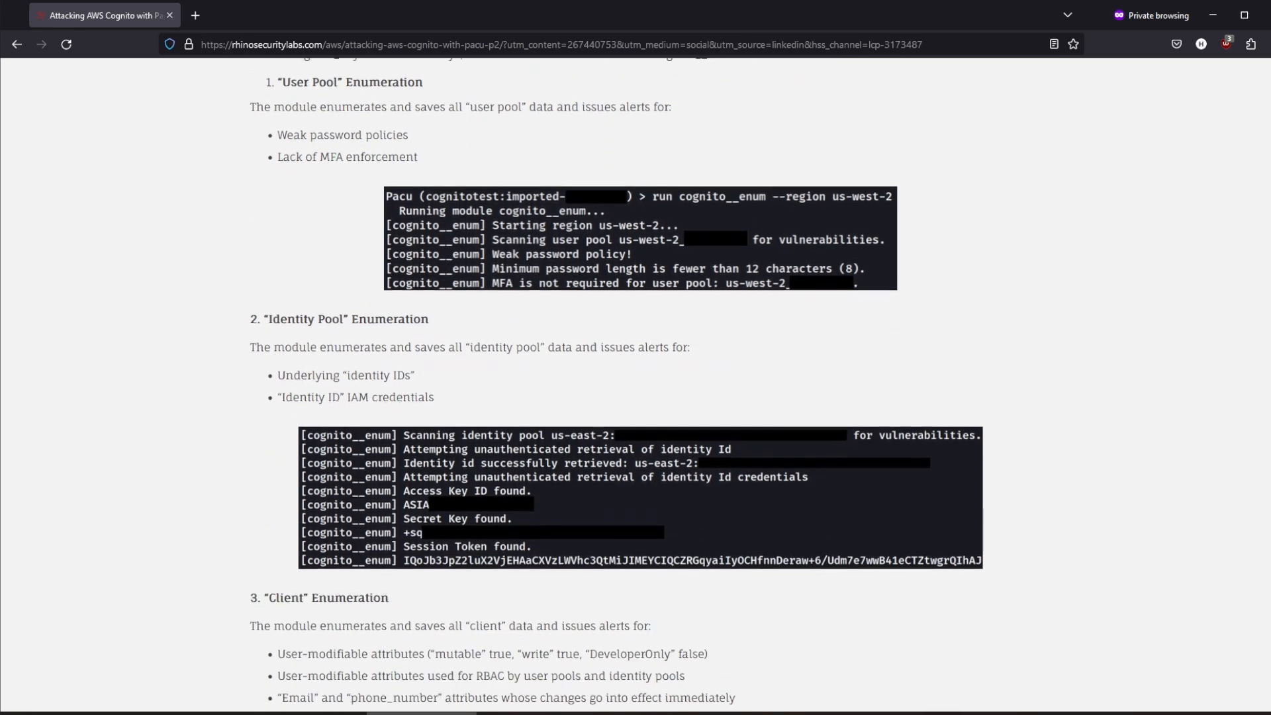
scroll("down", 3)
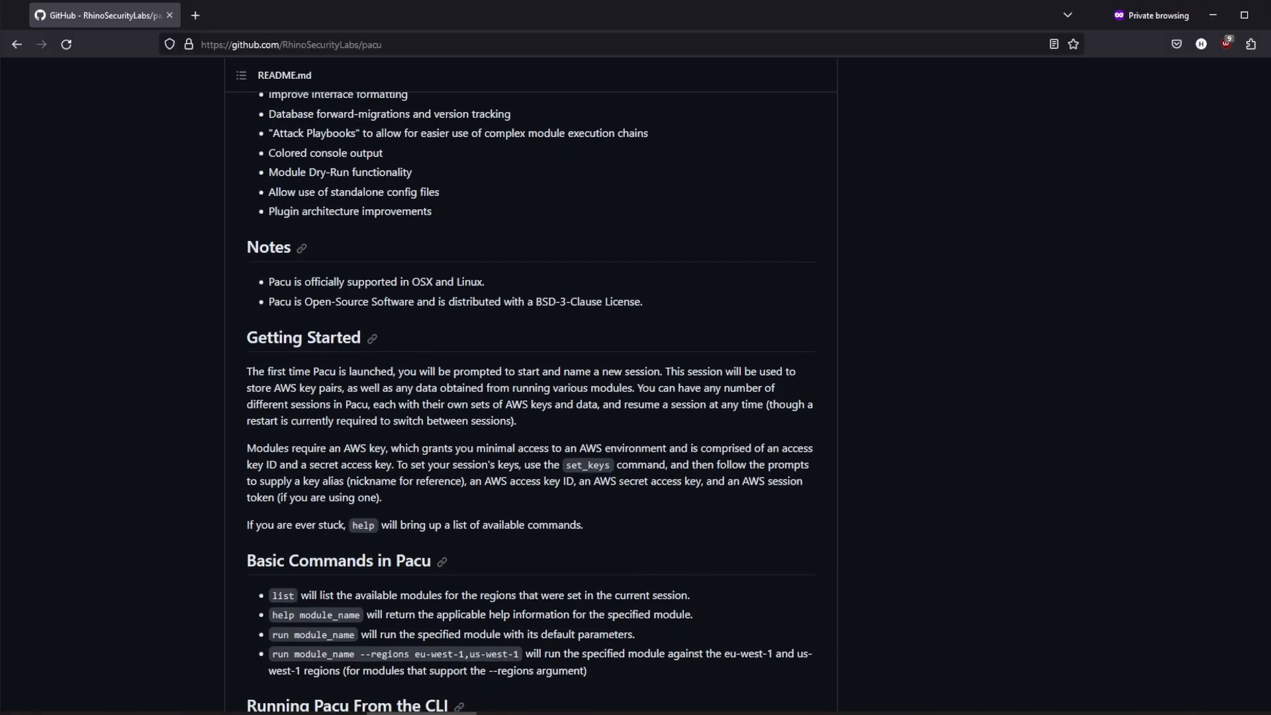
scroll("down", 3)
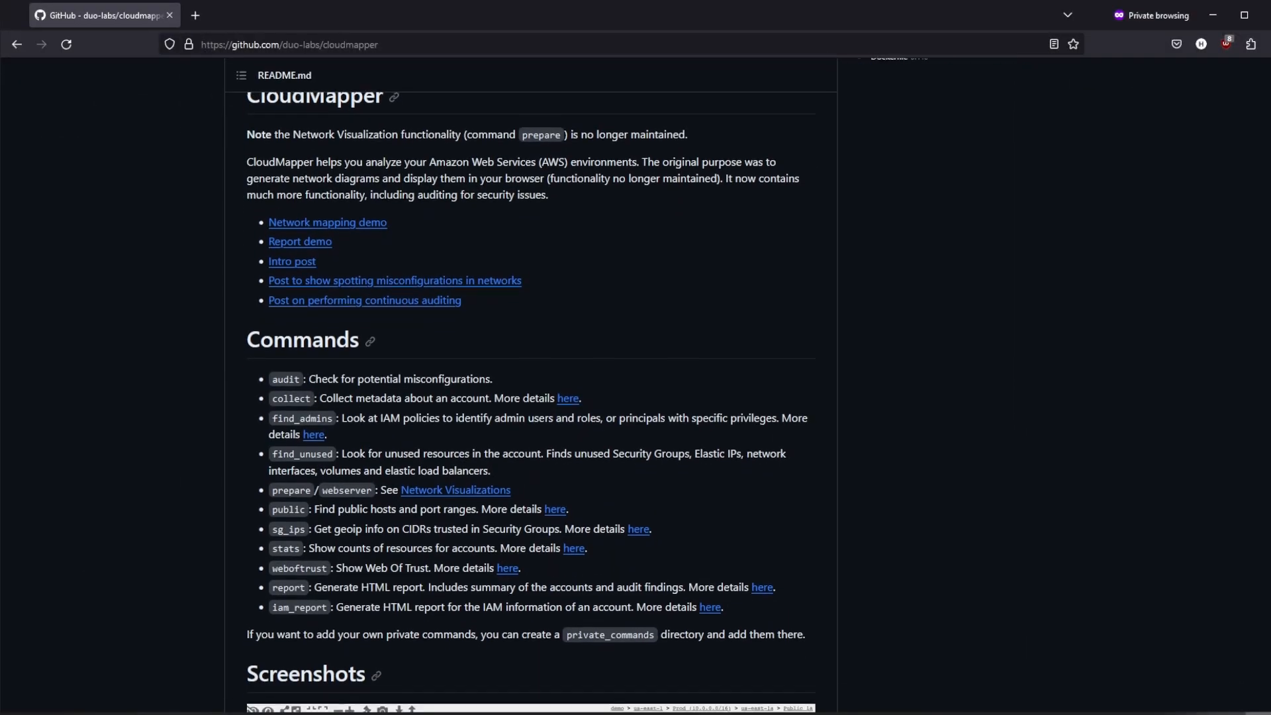
scroll("down", 3)
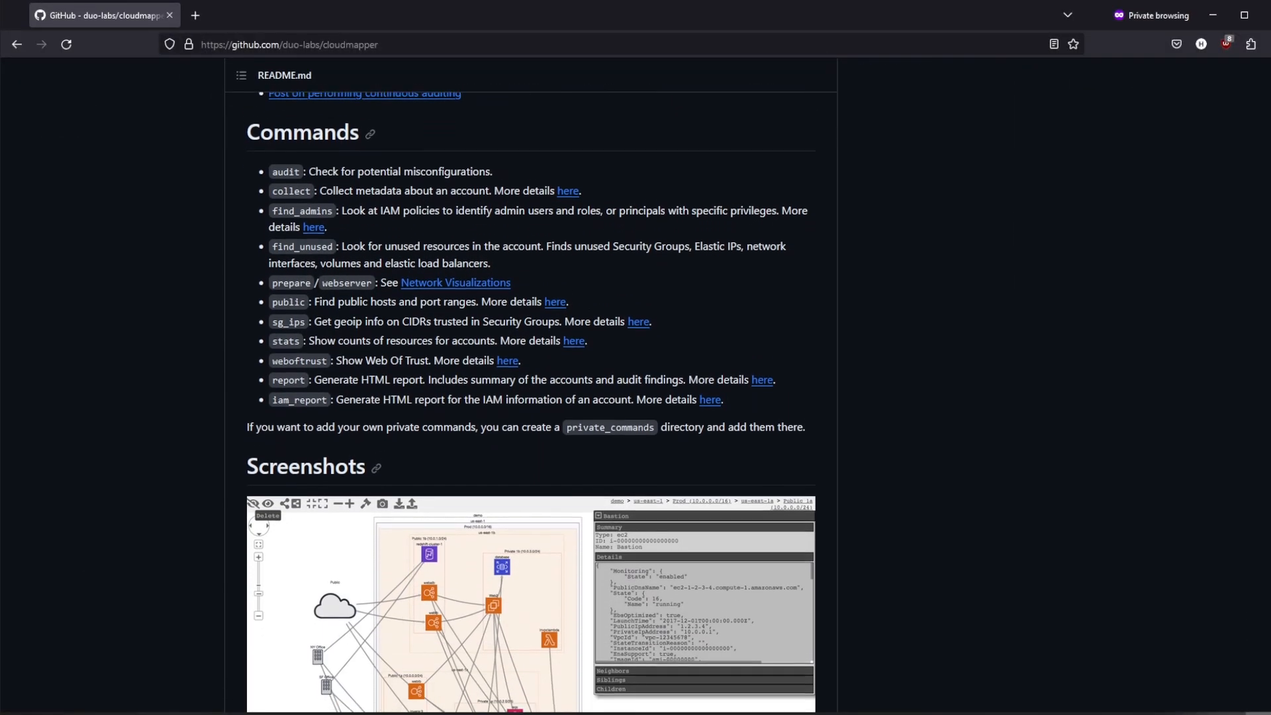
scroll("down", 3)
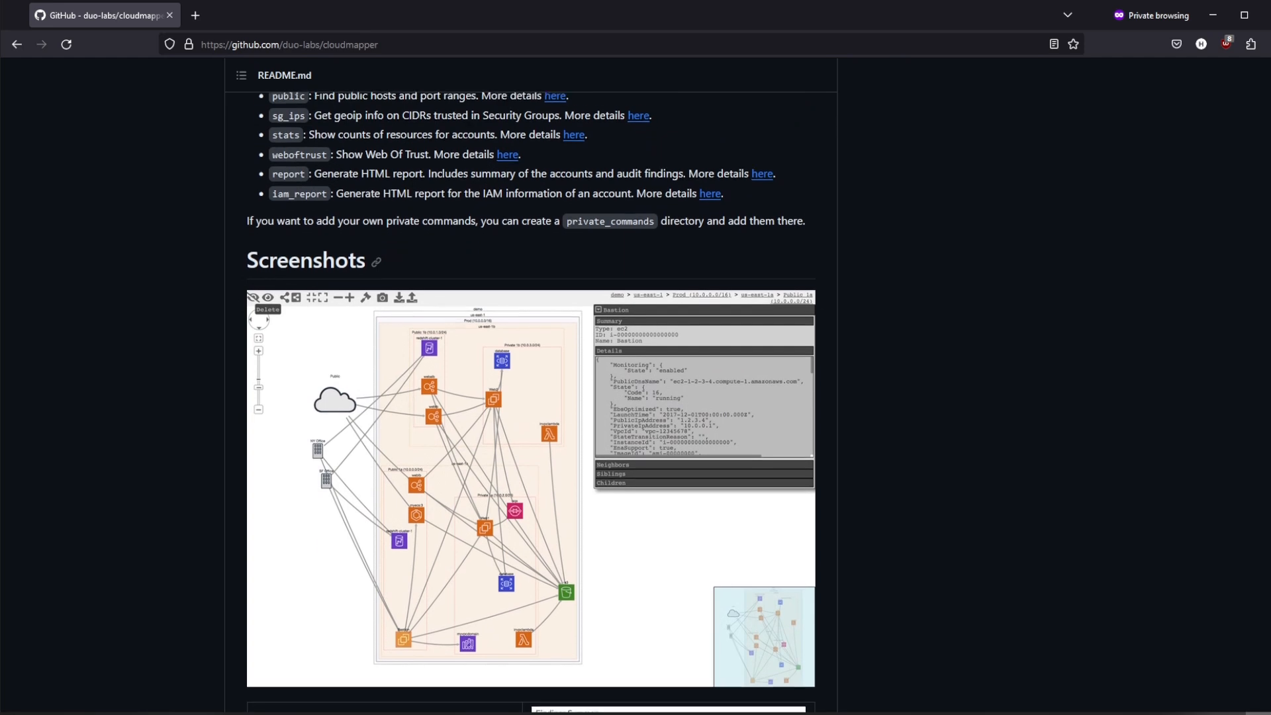
scroll("down", 3)
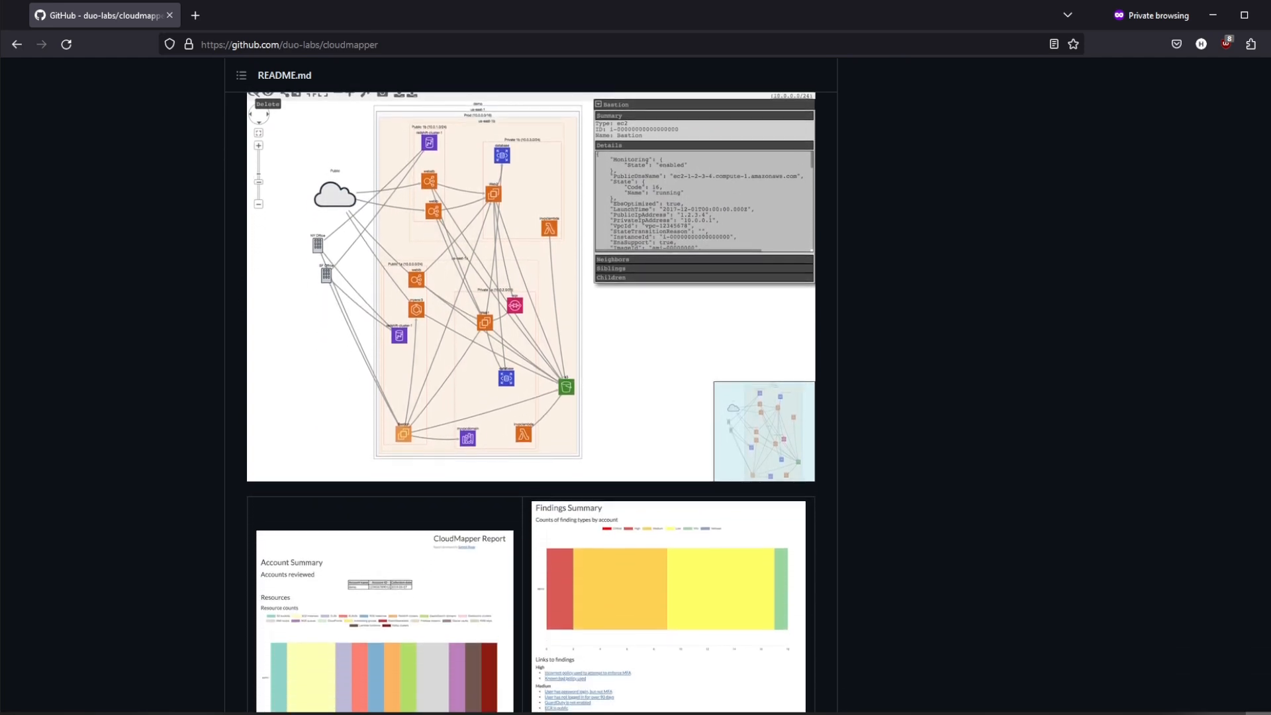
scroll("down", 3)
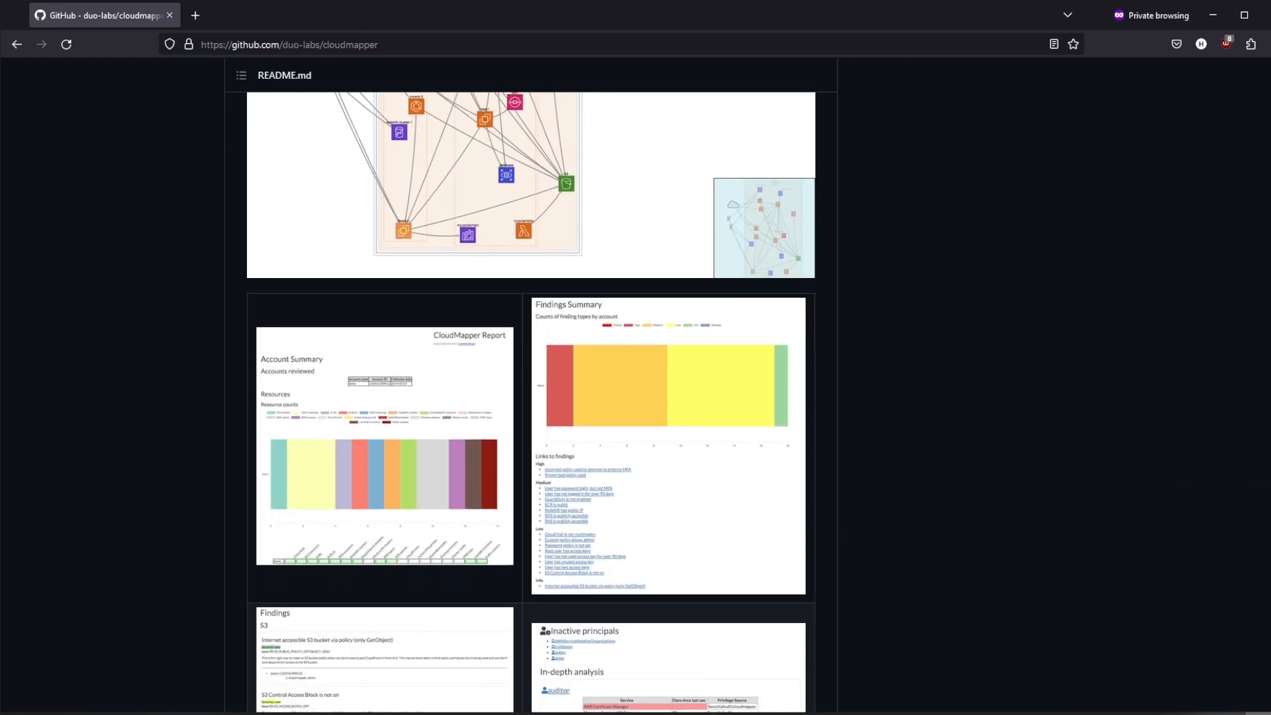
scroll("down", 3)
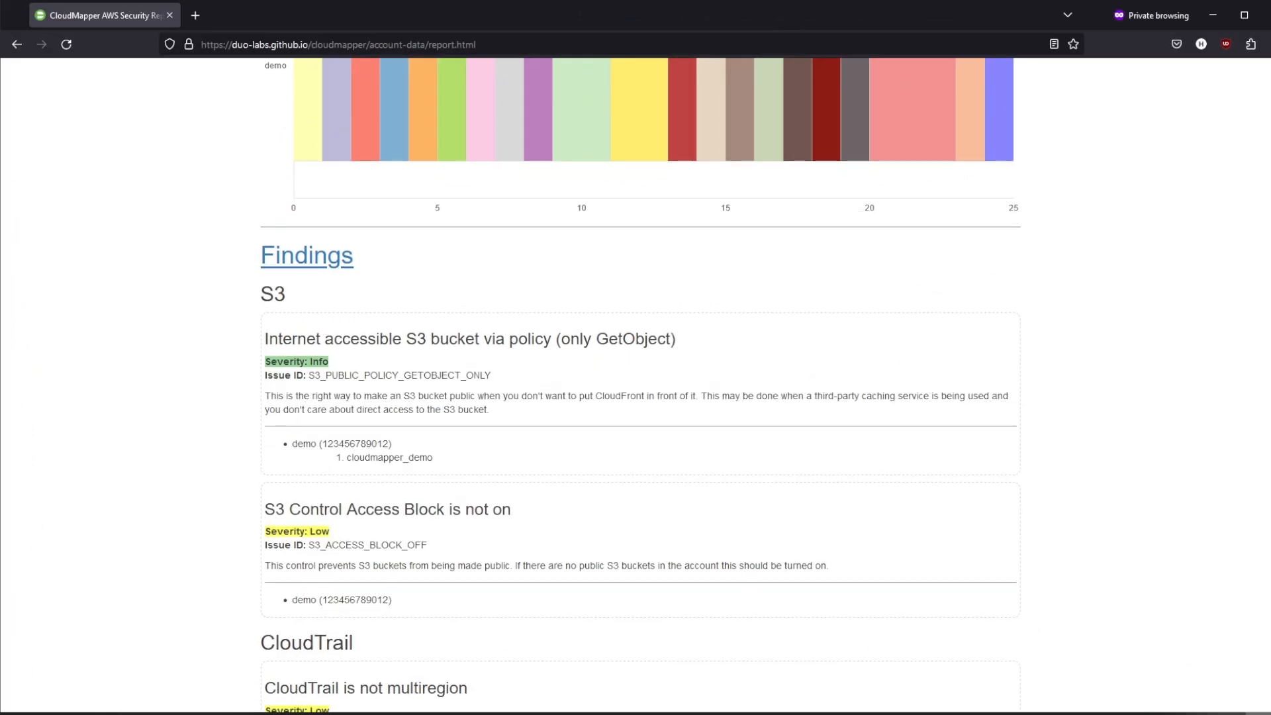
scroll("down", 3)
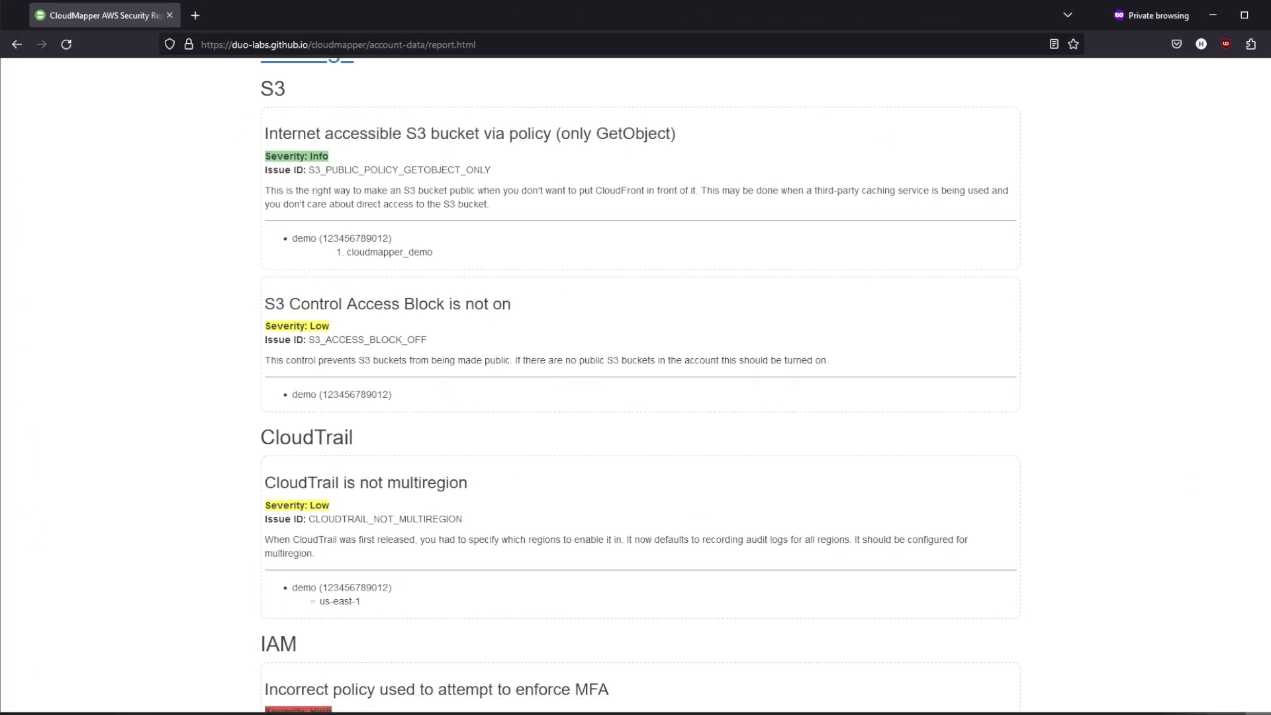
scroll("down", 3)
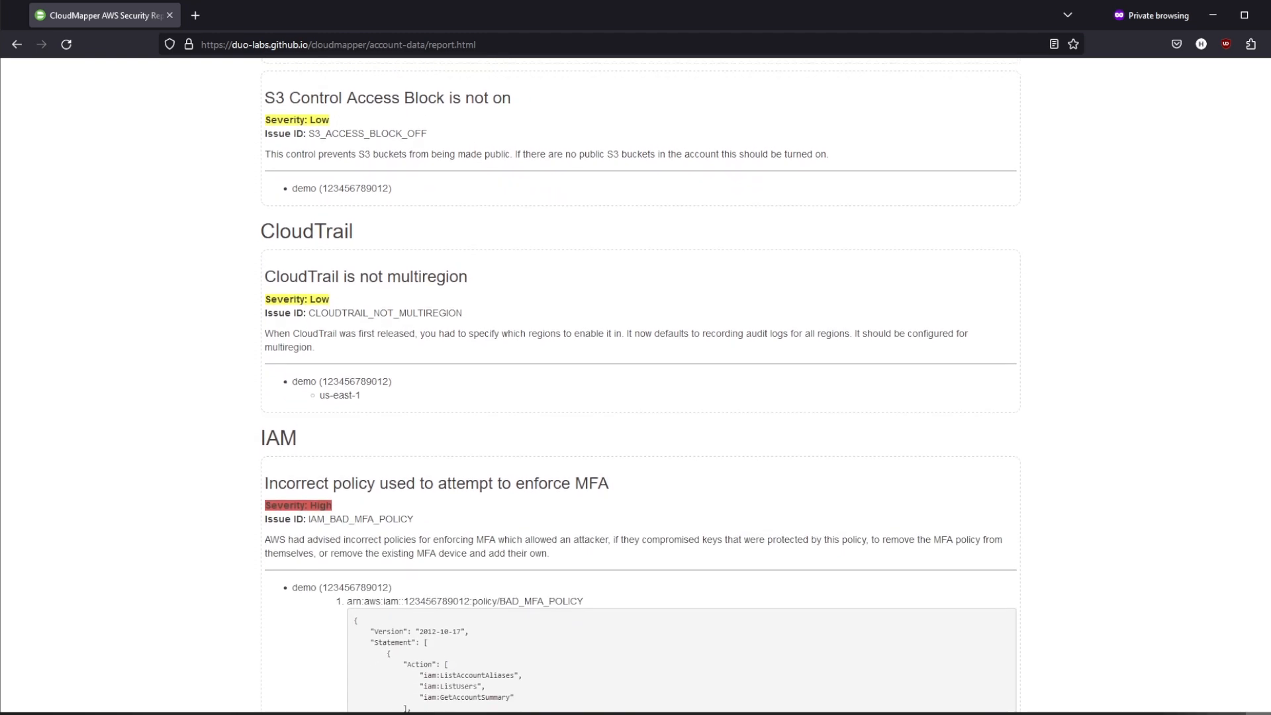
scroll("down", 3)
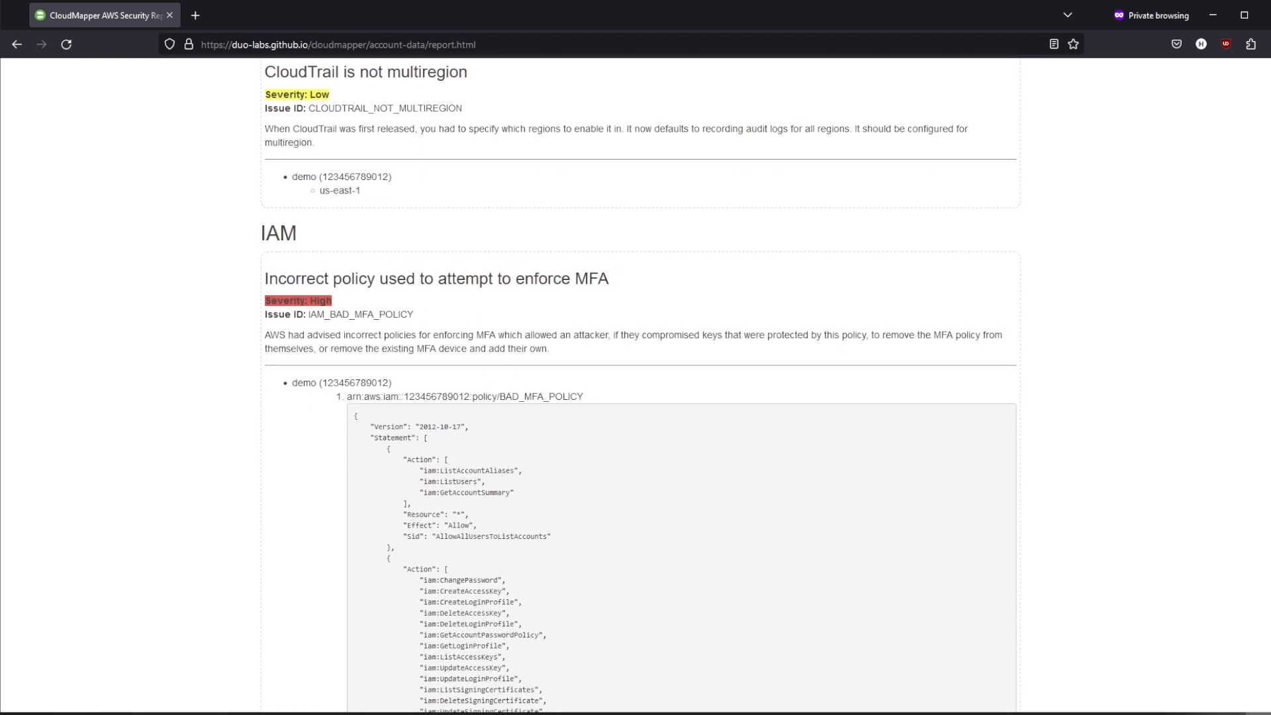
scroll("down", 3)
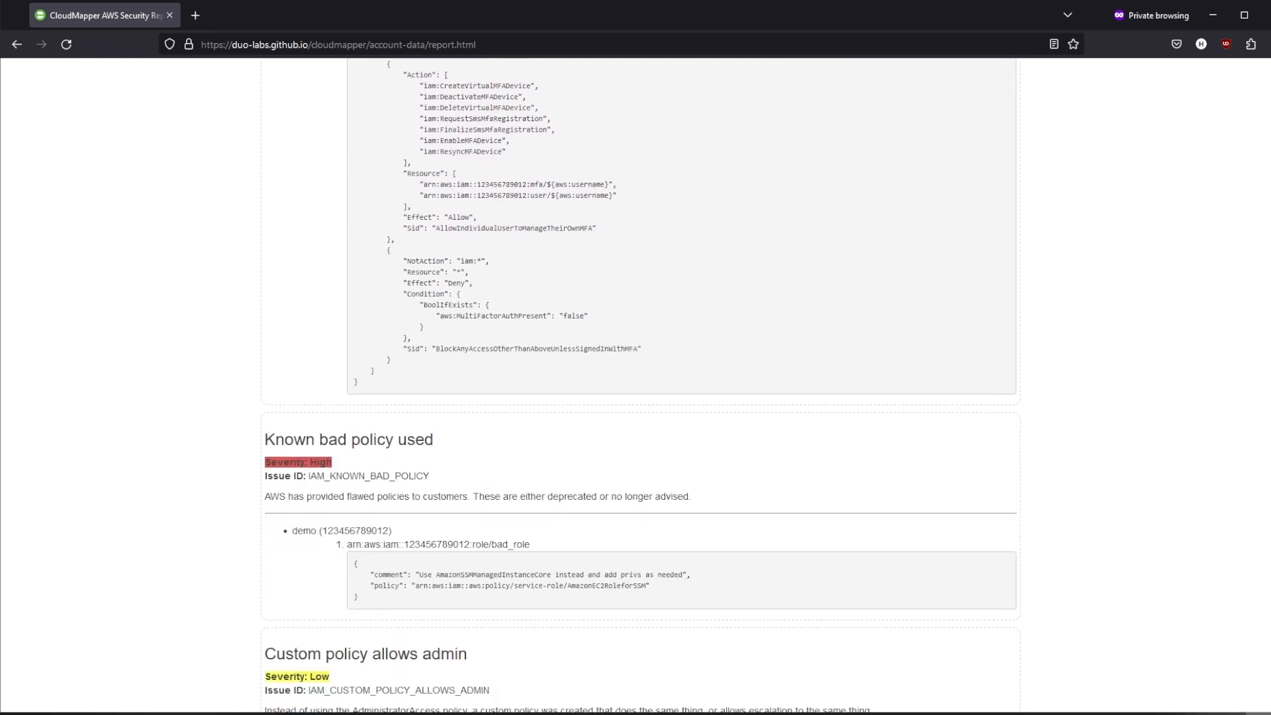
scroll("down", 3)
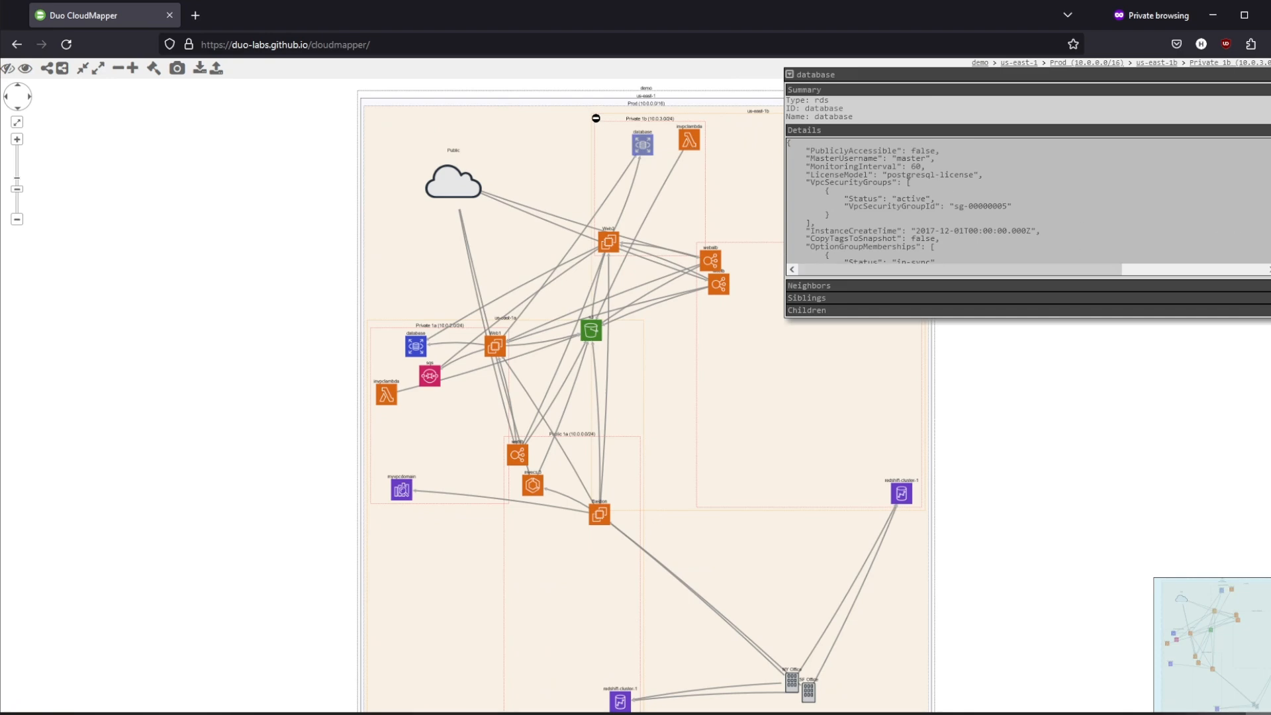
scroll("down", 3)
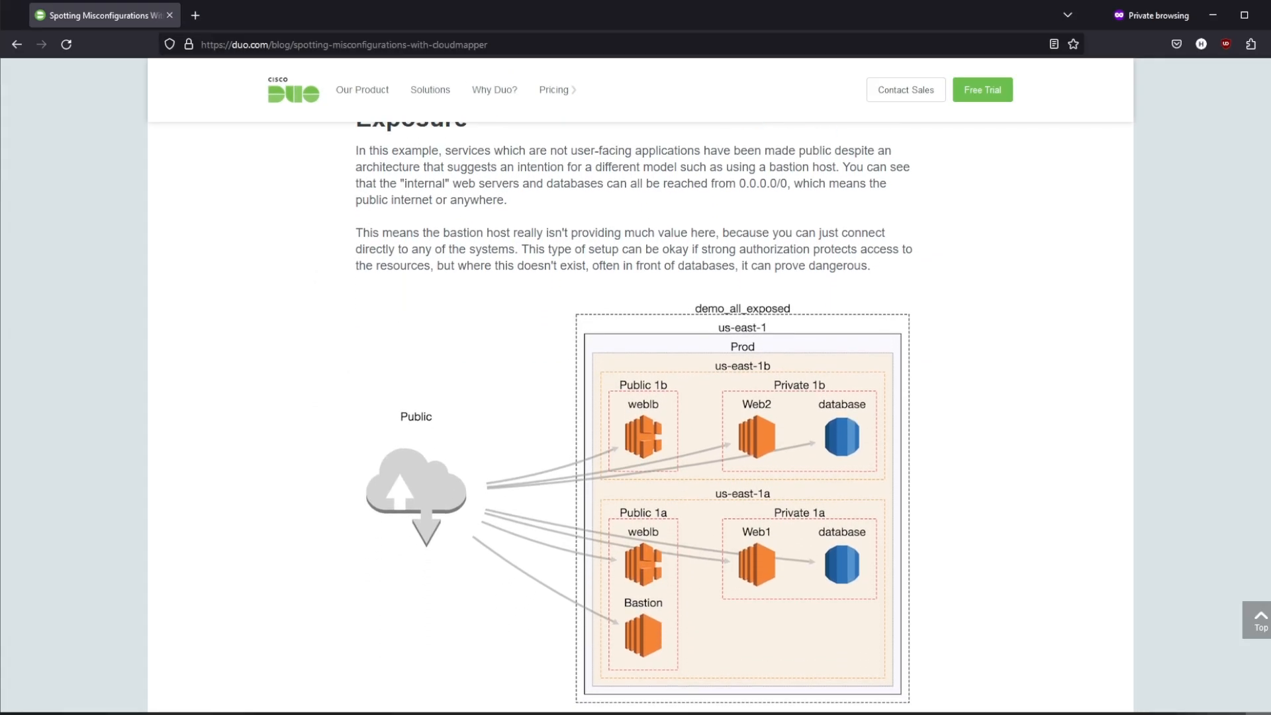
scroll("down", 3)
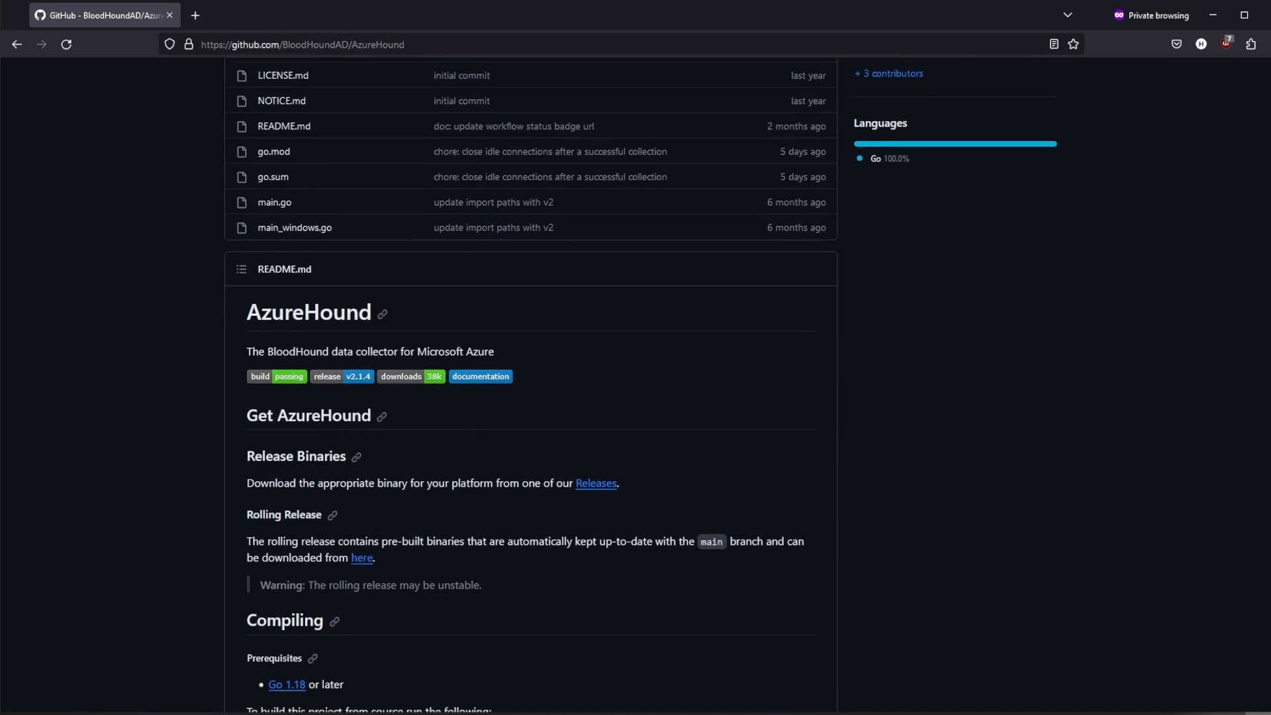
scroll("down", 3)
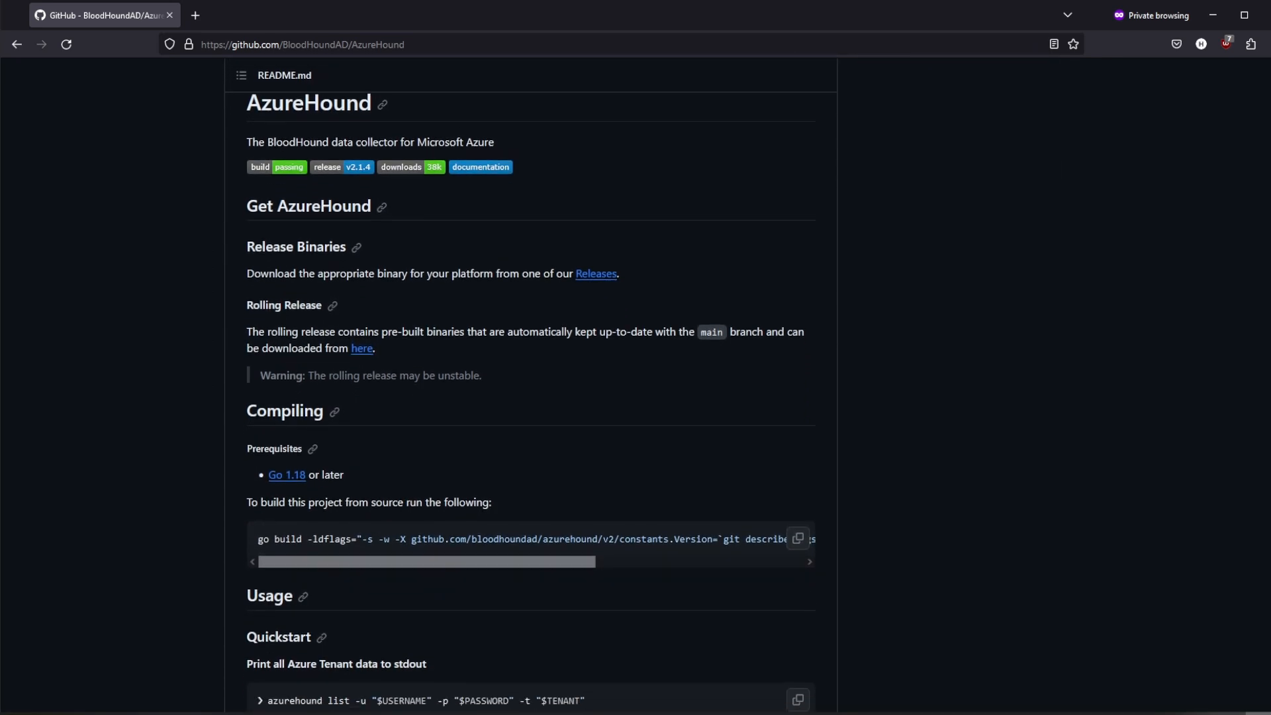
scroll("down", 3)
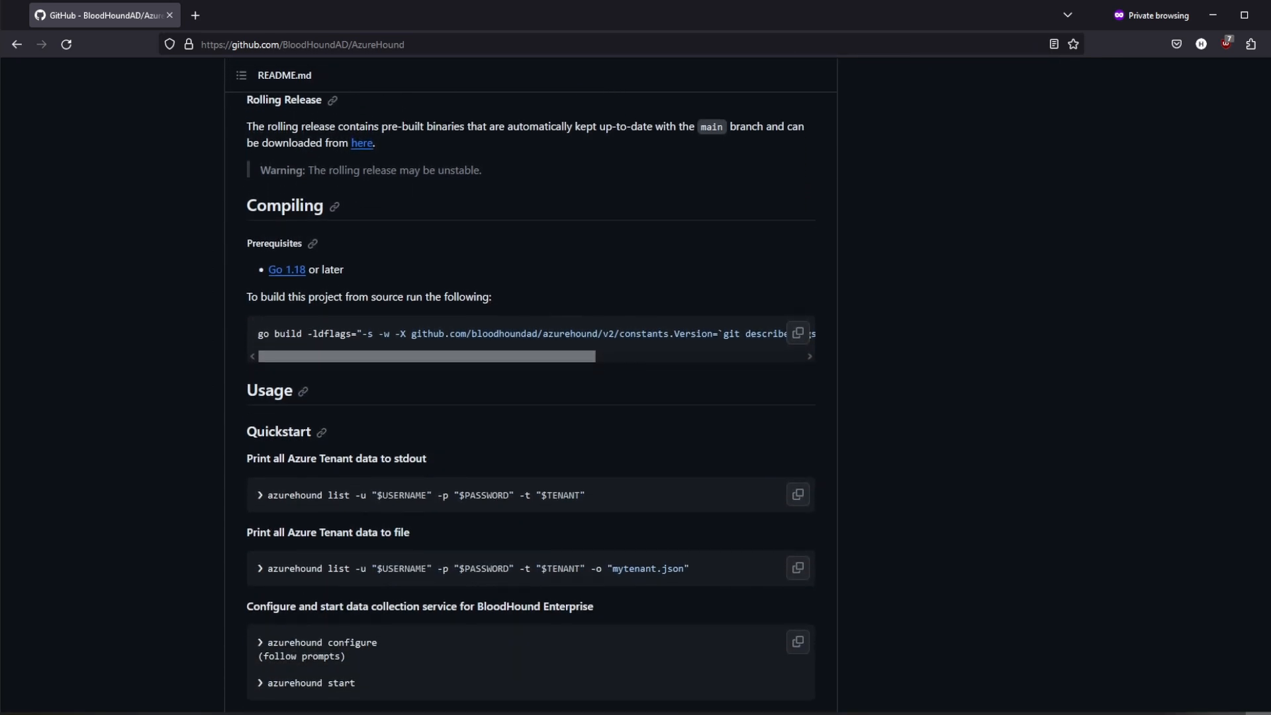
scroll("down", 3)
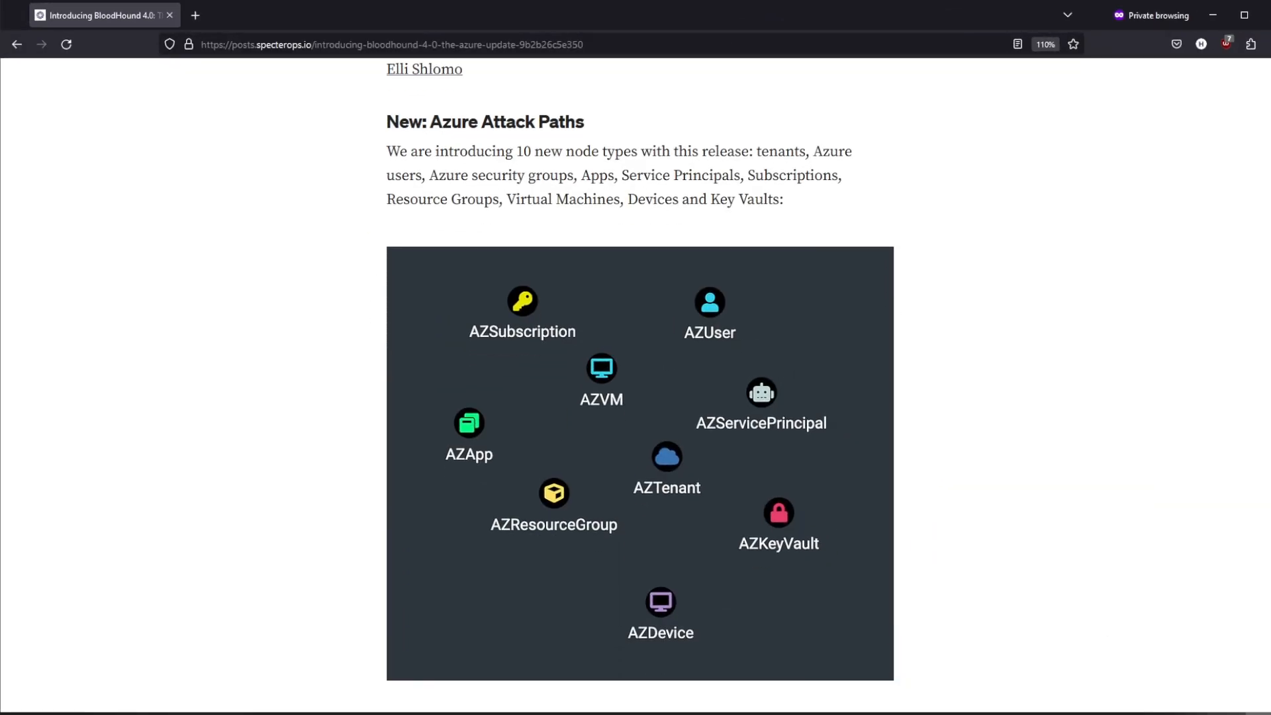
scroll("down", 3)
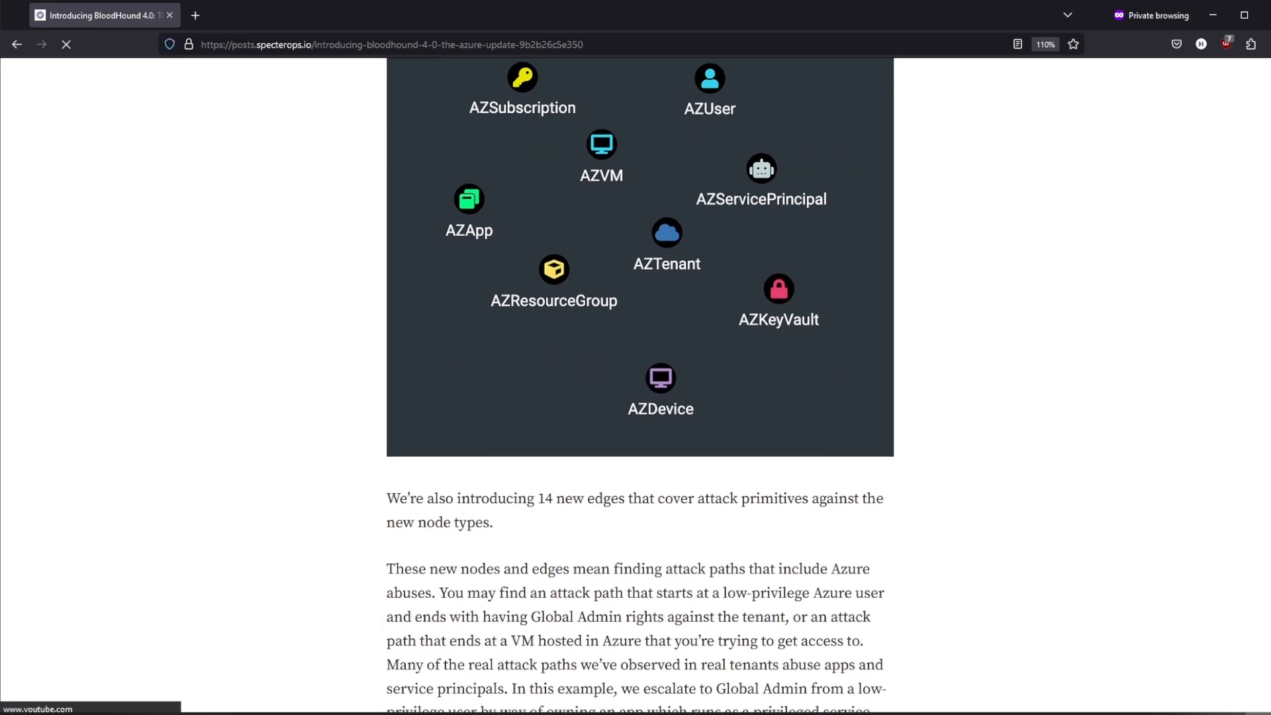
scroll("down", 3)
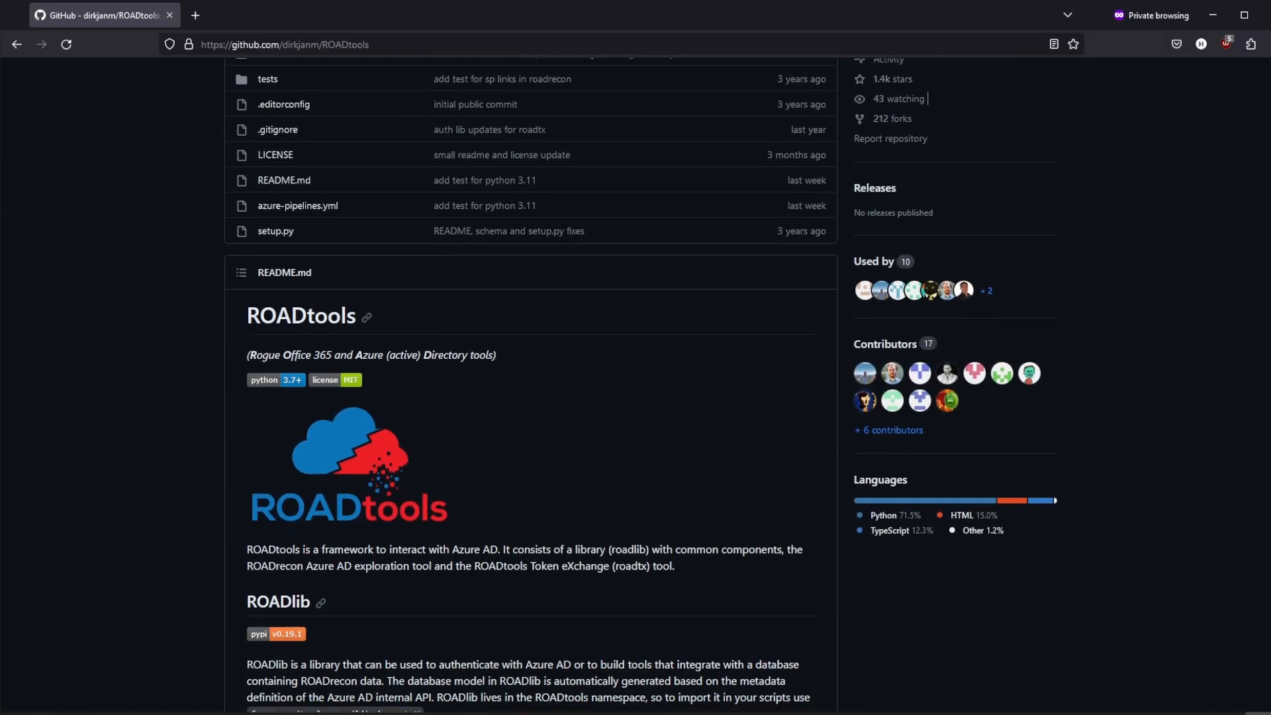
scroll("down", 3)
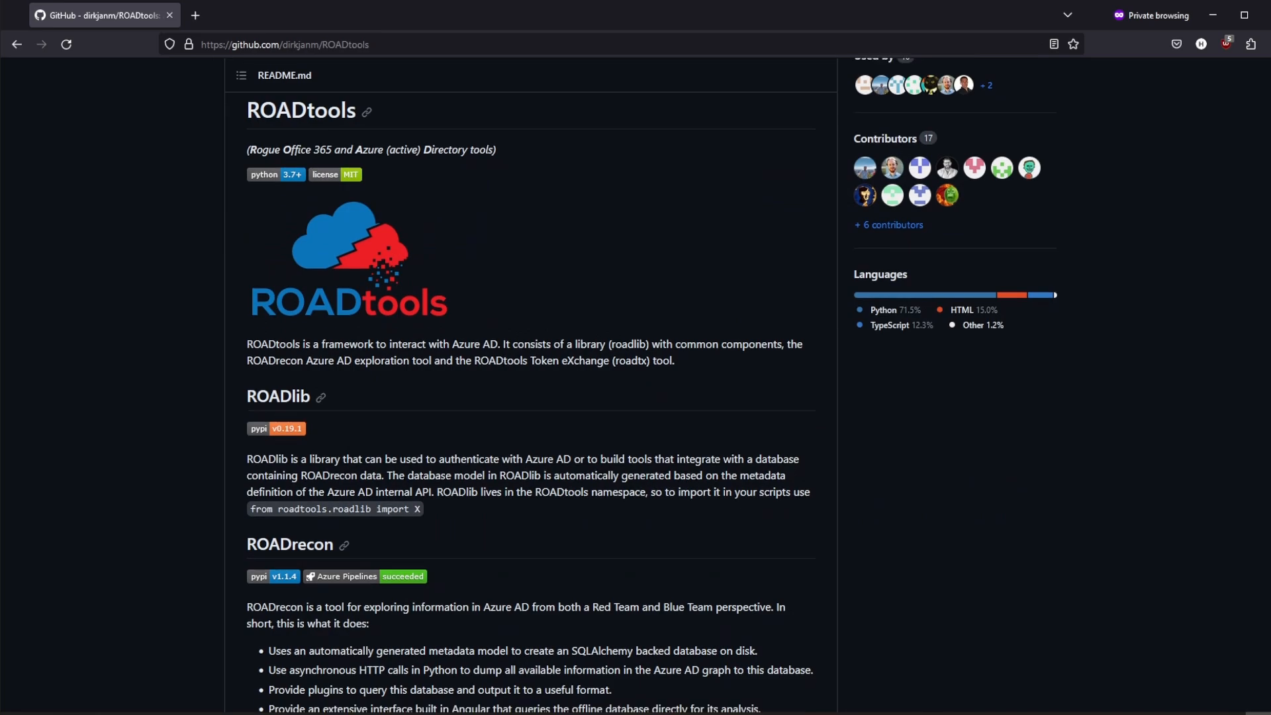
scroll("down", 3)
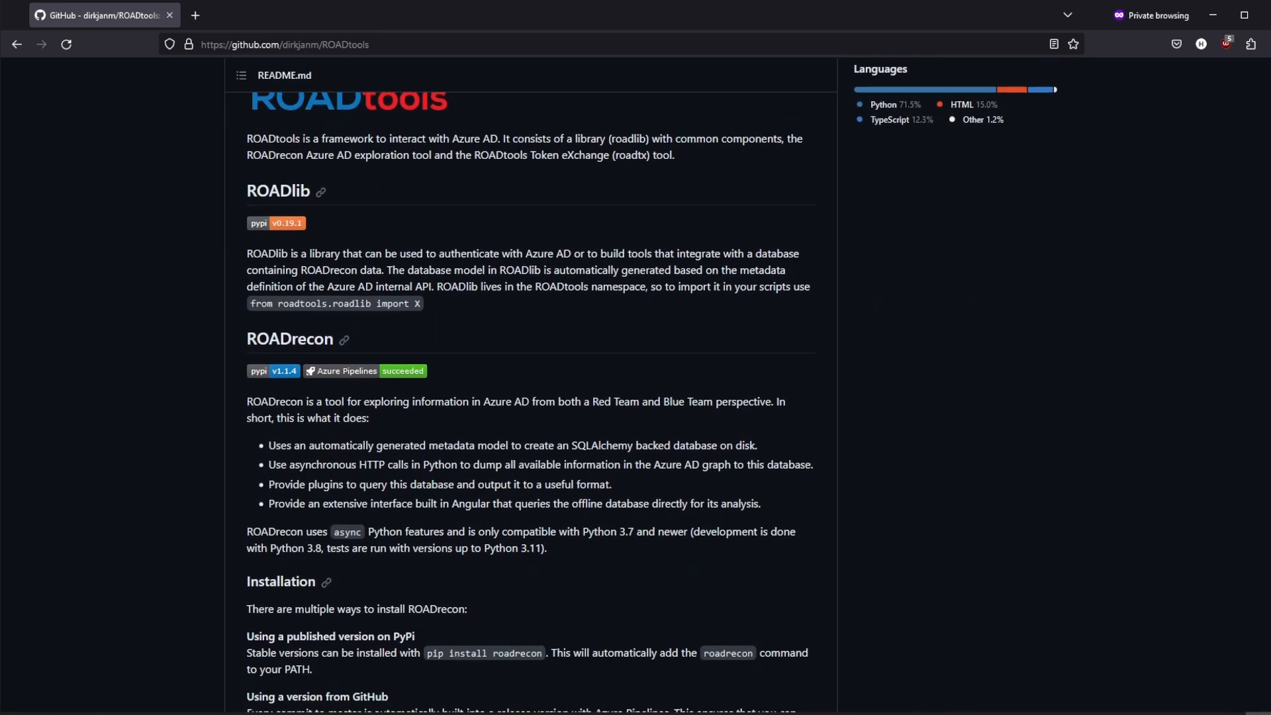
scroll("down", 3)
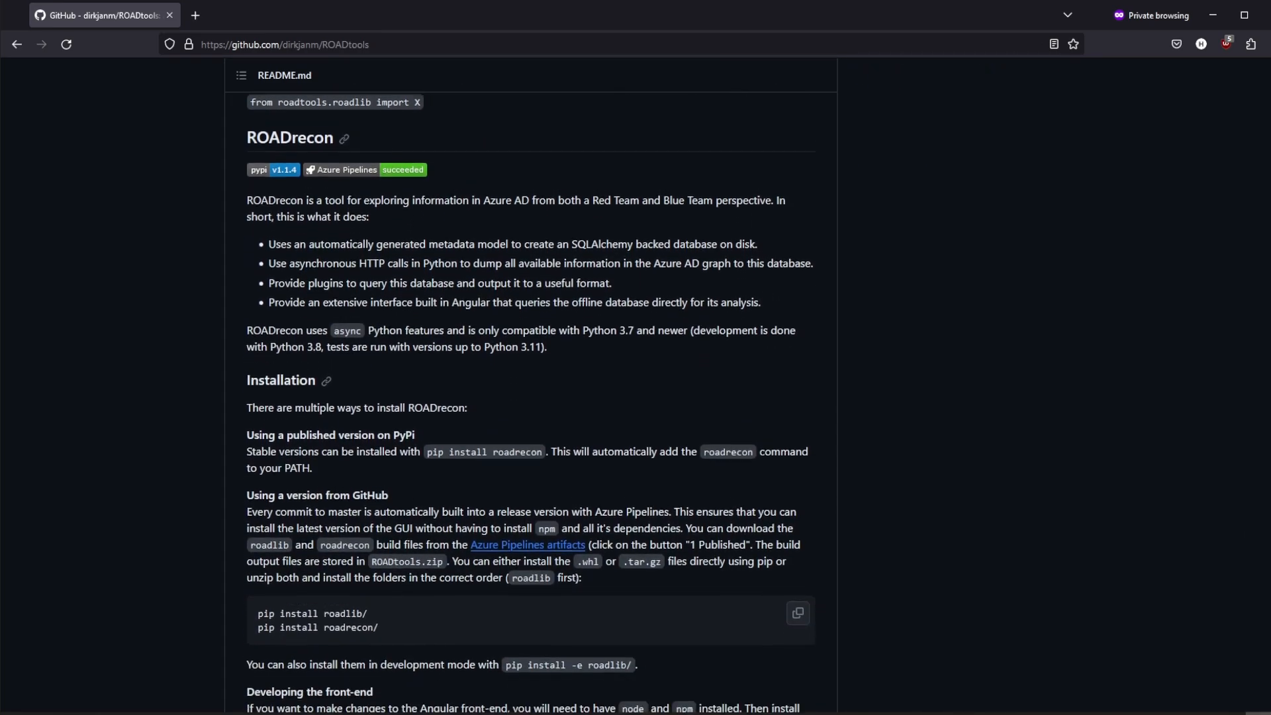
scroll("down", 3)
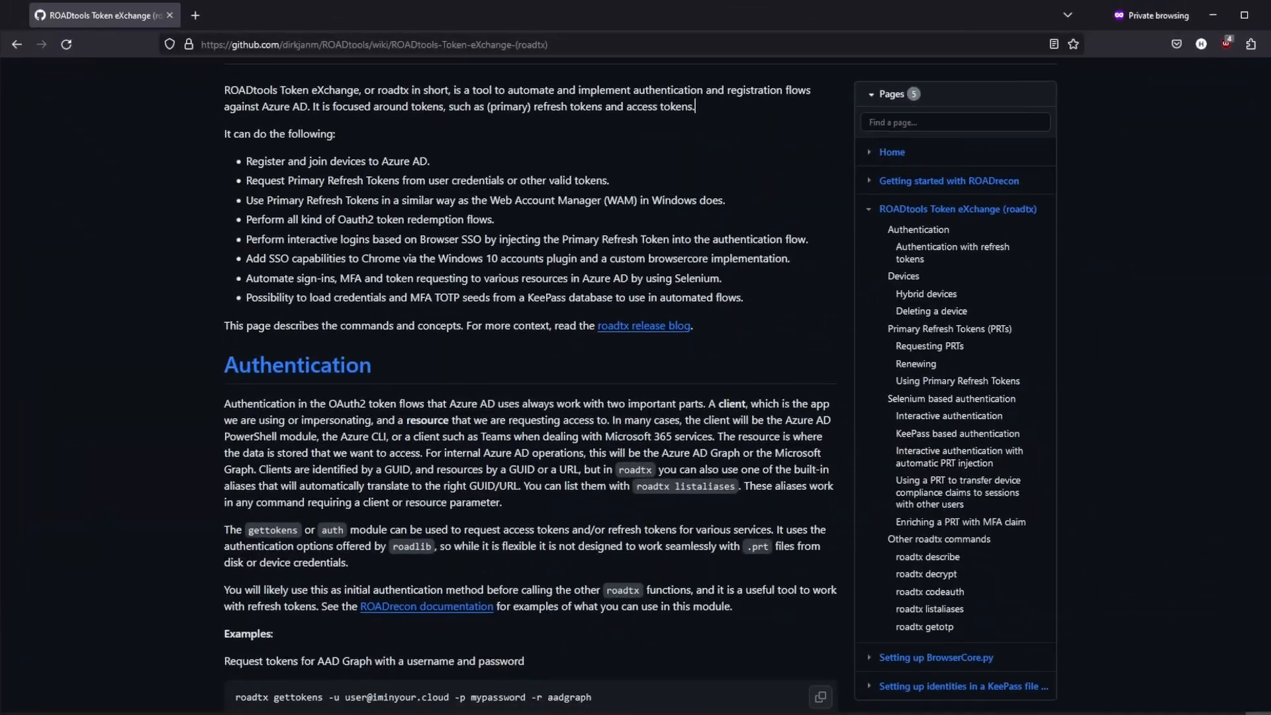
scroll("down", 3)
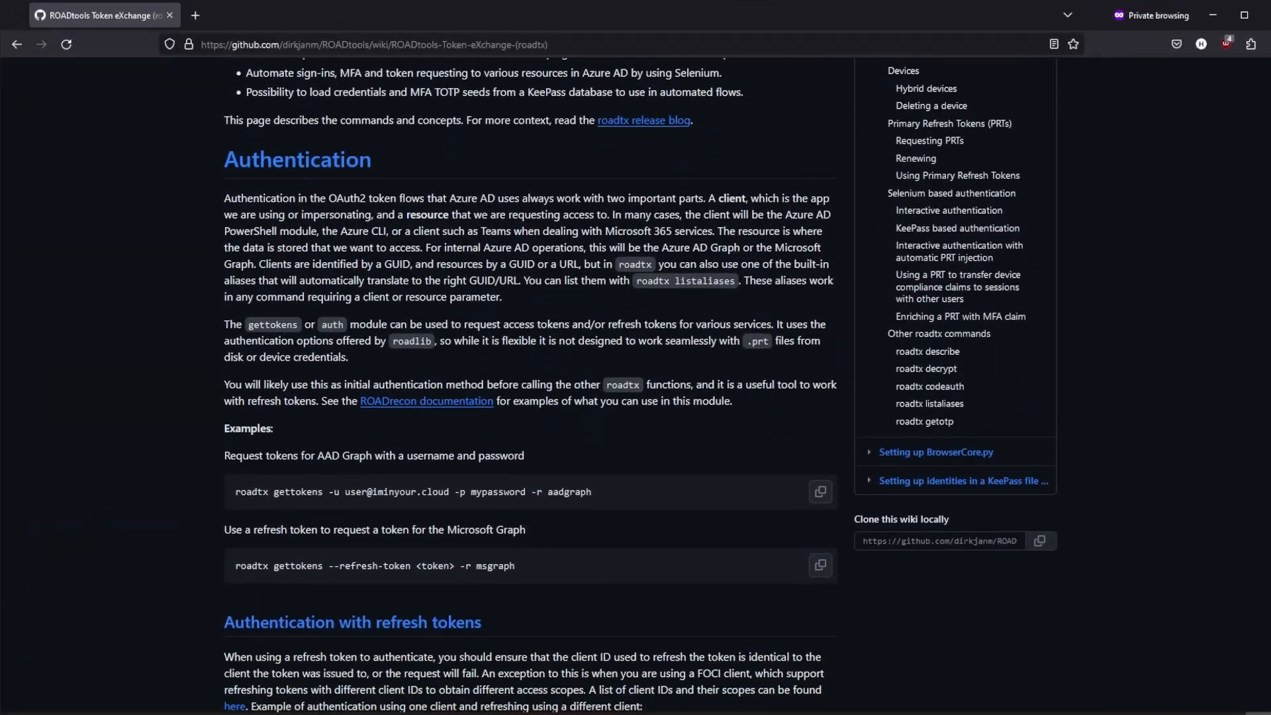
scroll("down", 3)
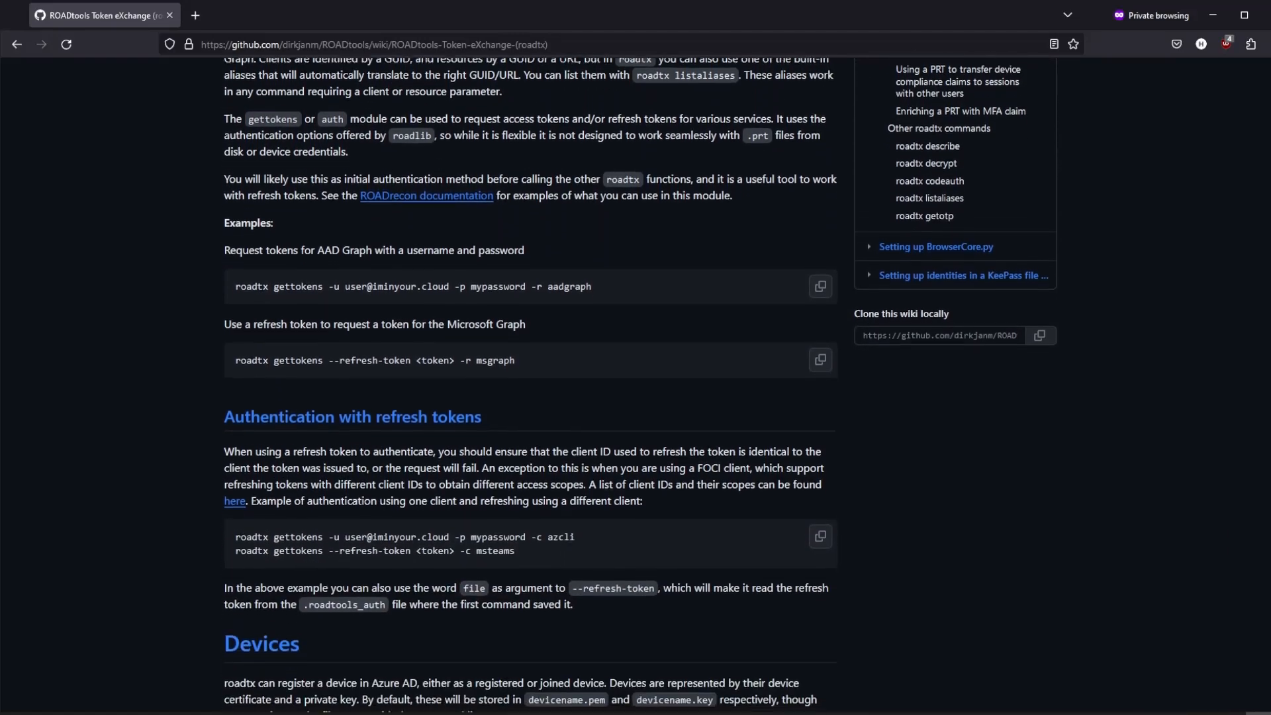
scroll("down", 3)
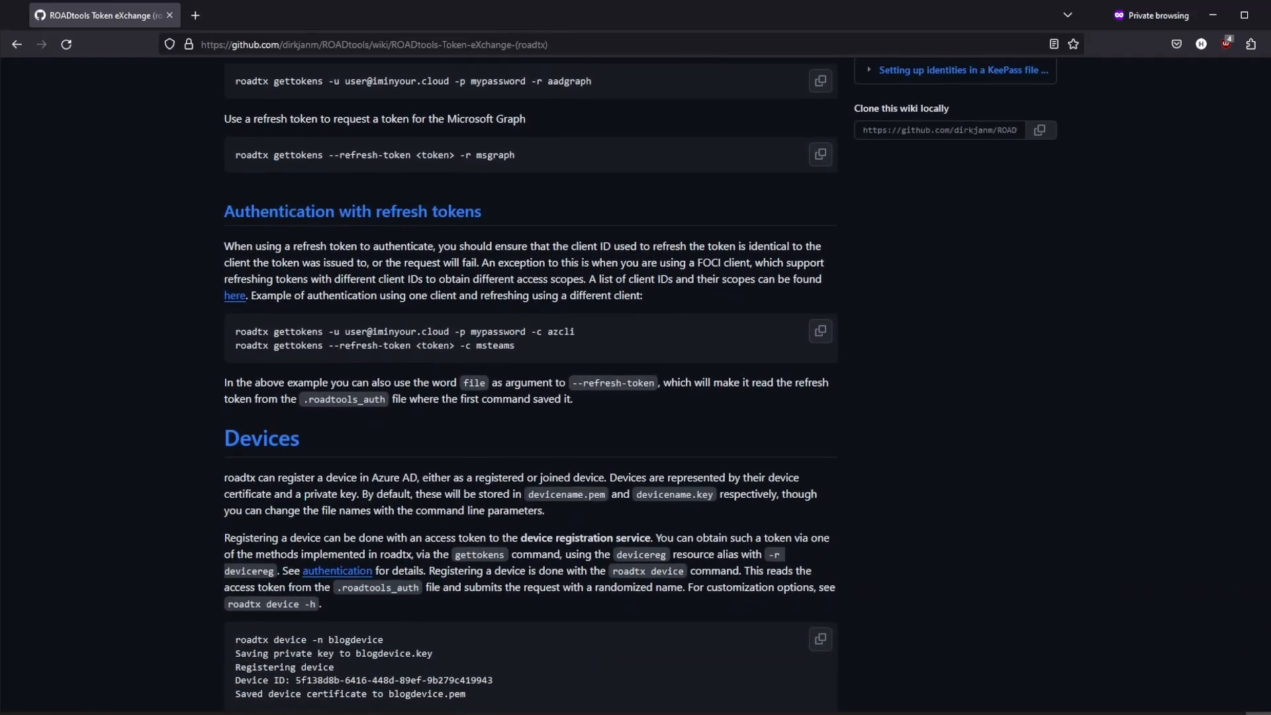
scroll("down", 3)
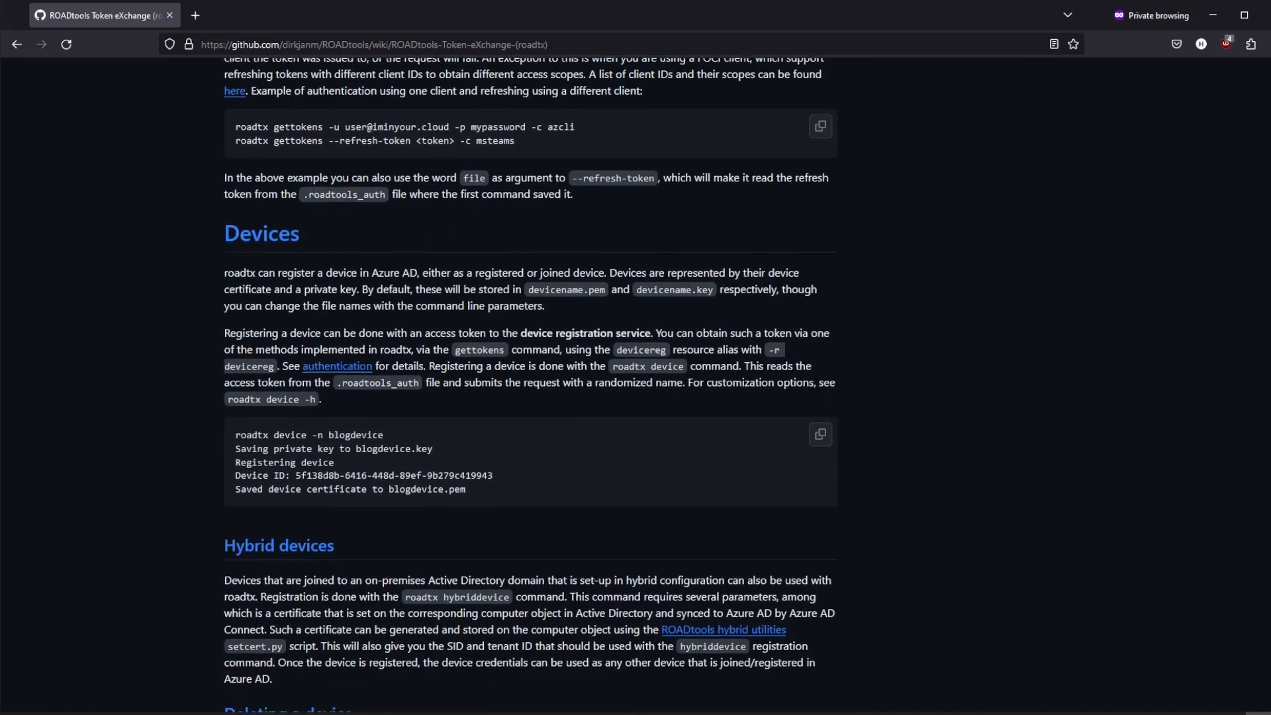
scroll("down", 3)
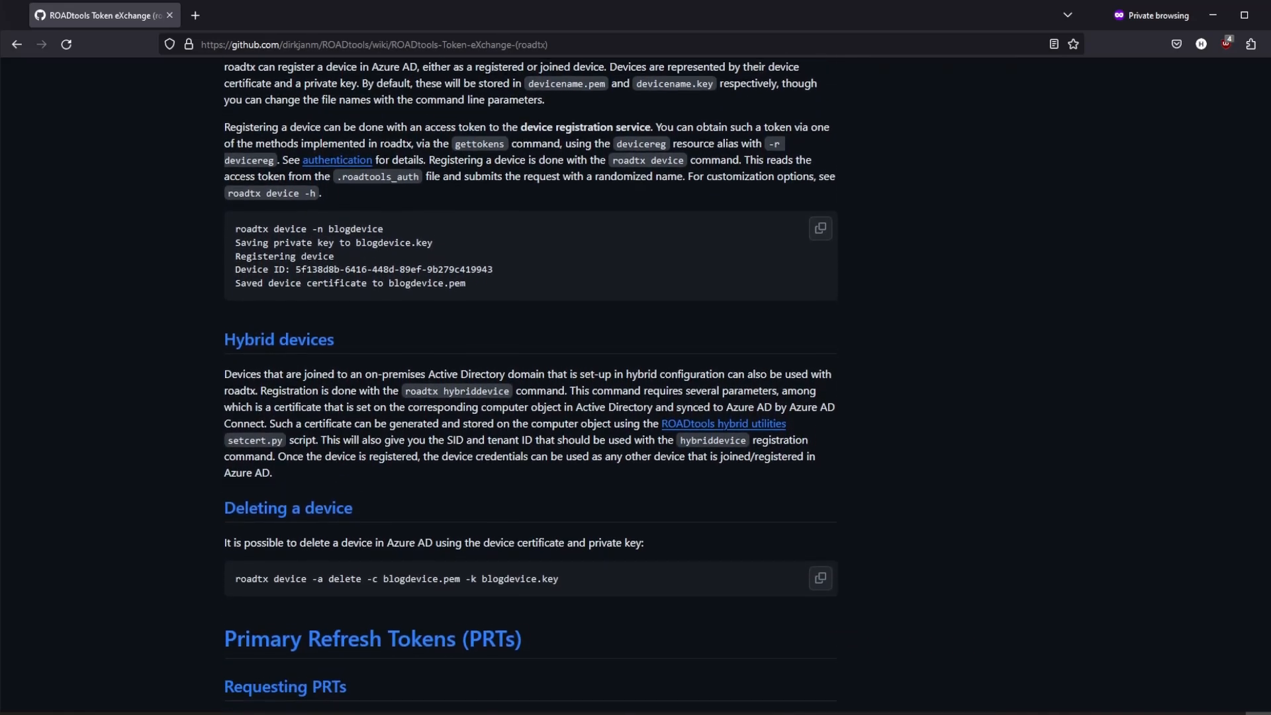
scroll("down", 3)
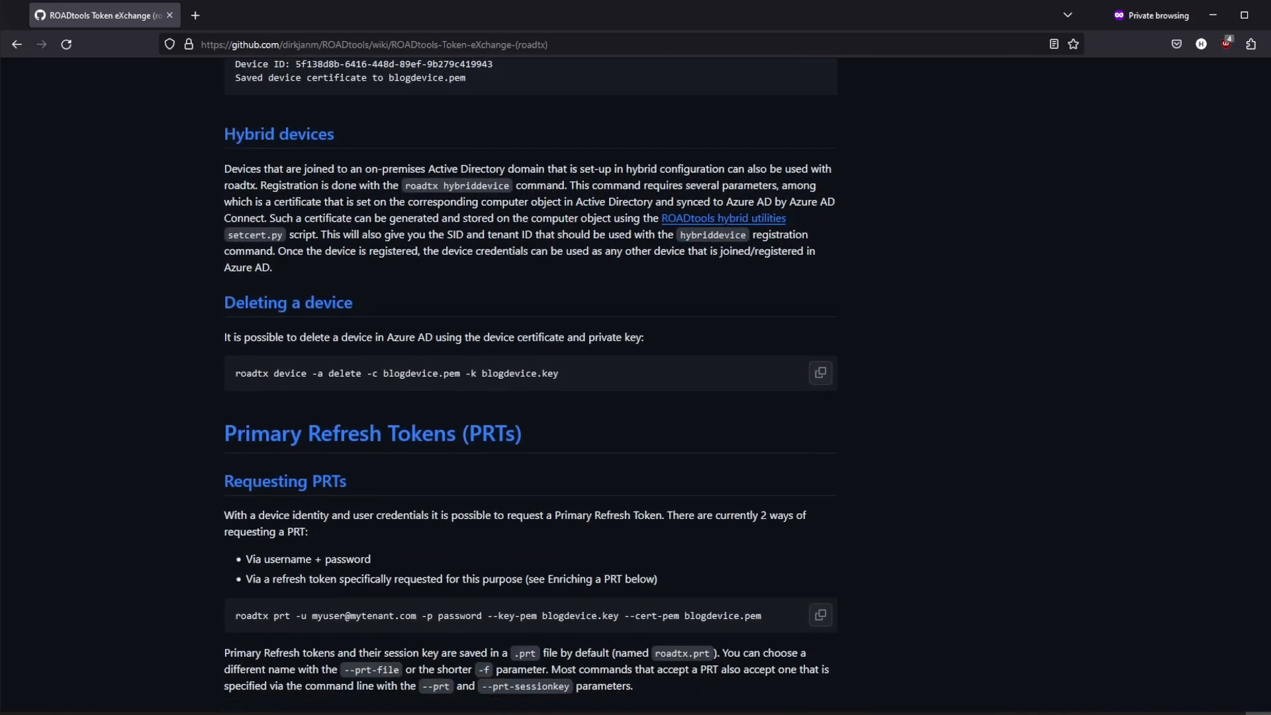
scroll("down", 3)
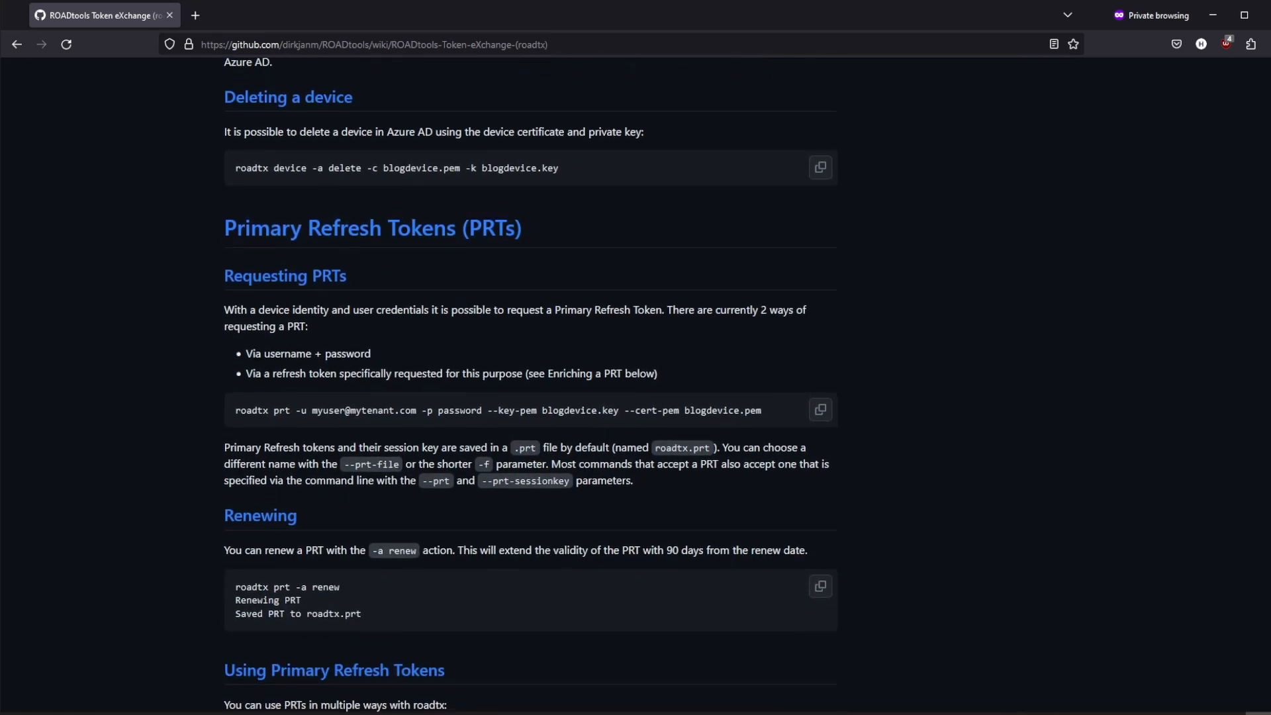
scroll("down", 3)
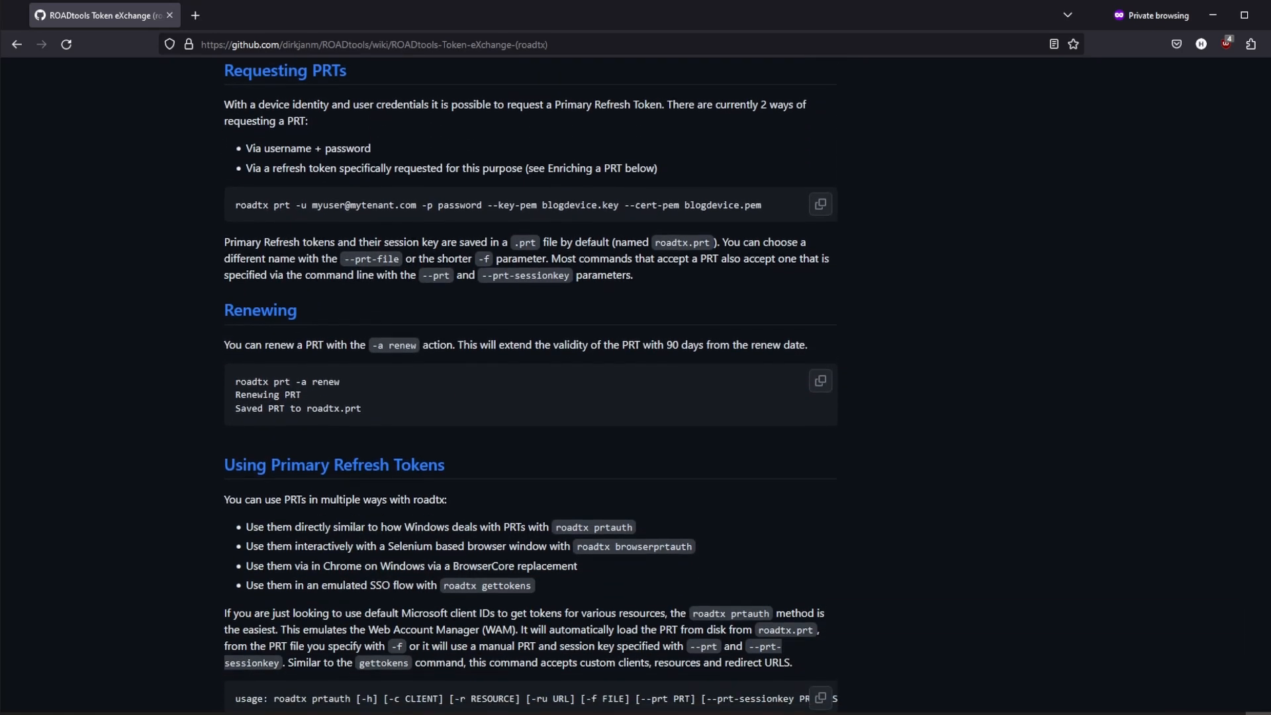
scroll("down", 3)
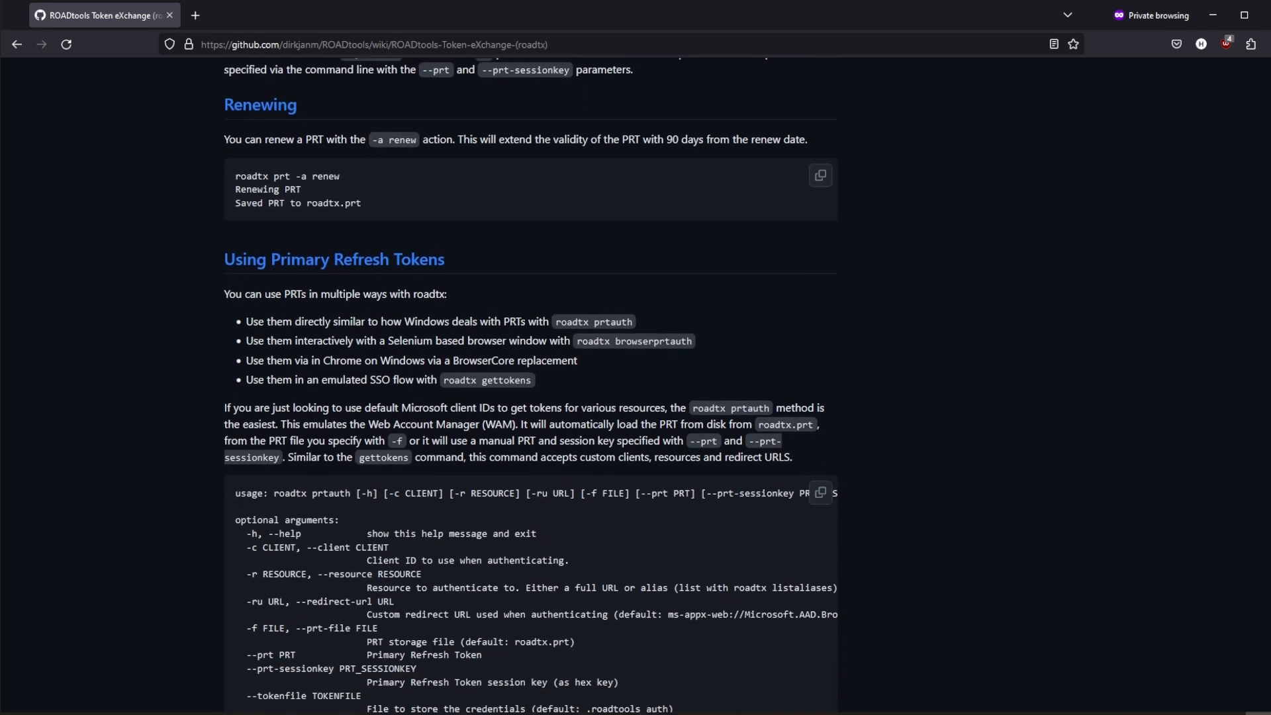
scroll("down", 3)
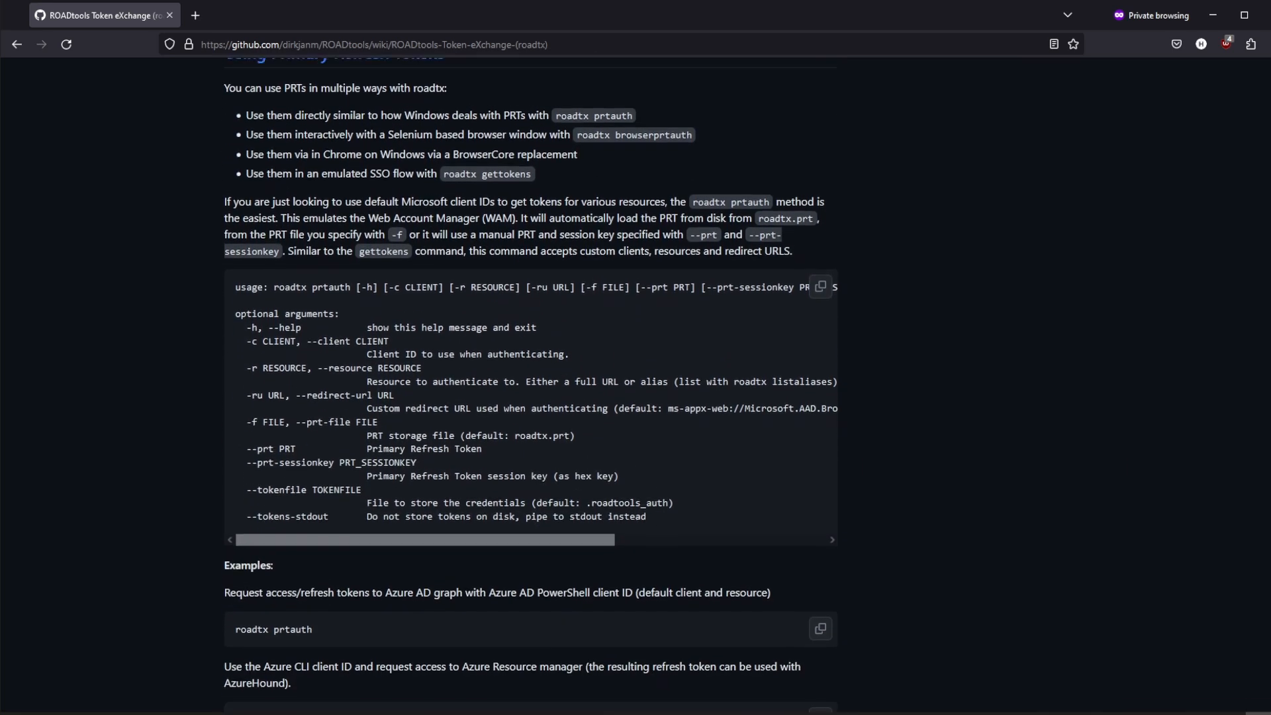
scroll("down", 3)
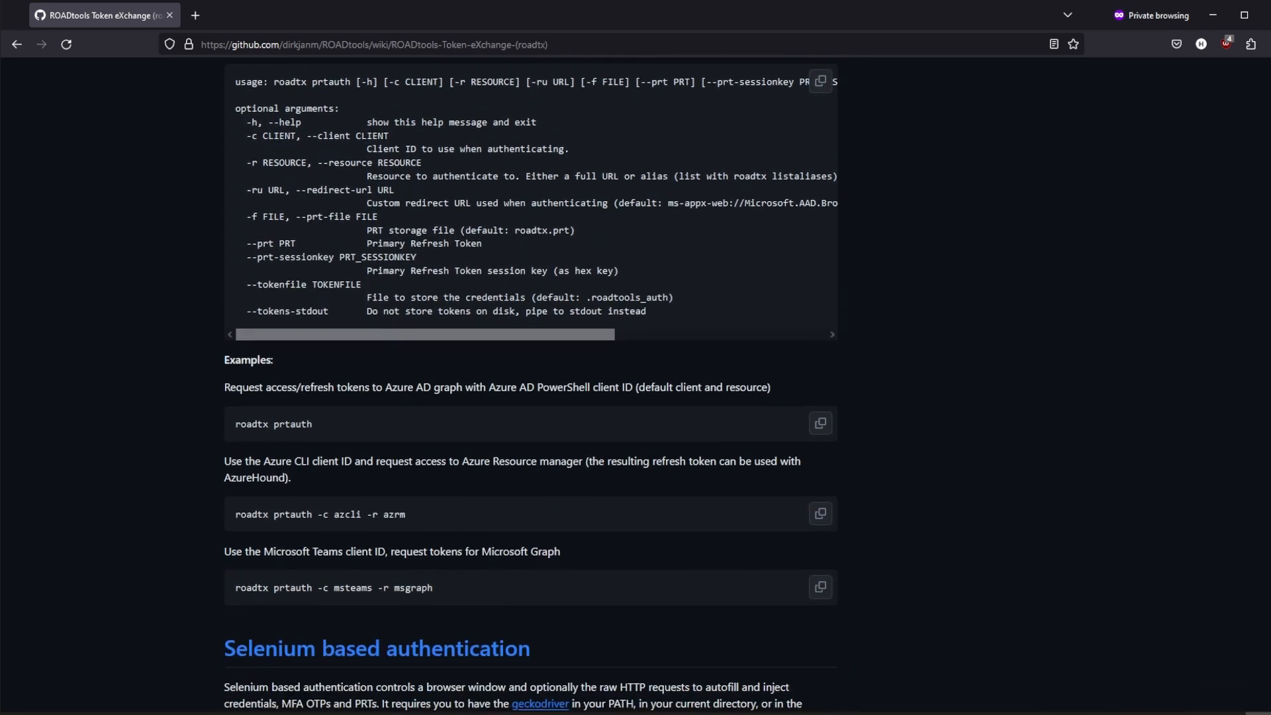
scroll("down", 3)
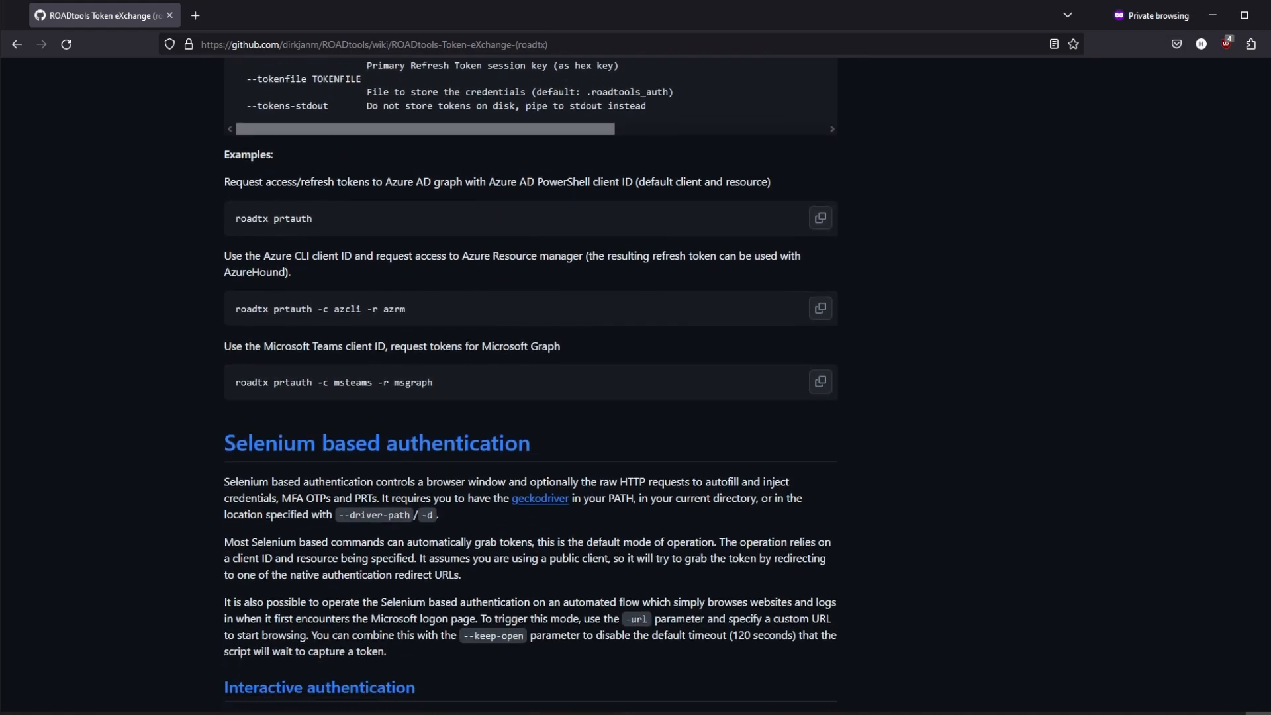
scroll("down", 3)
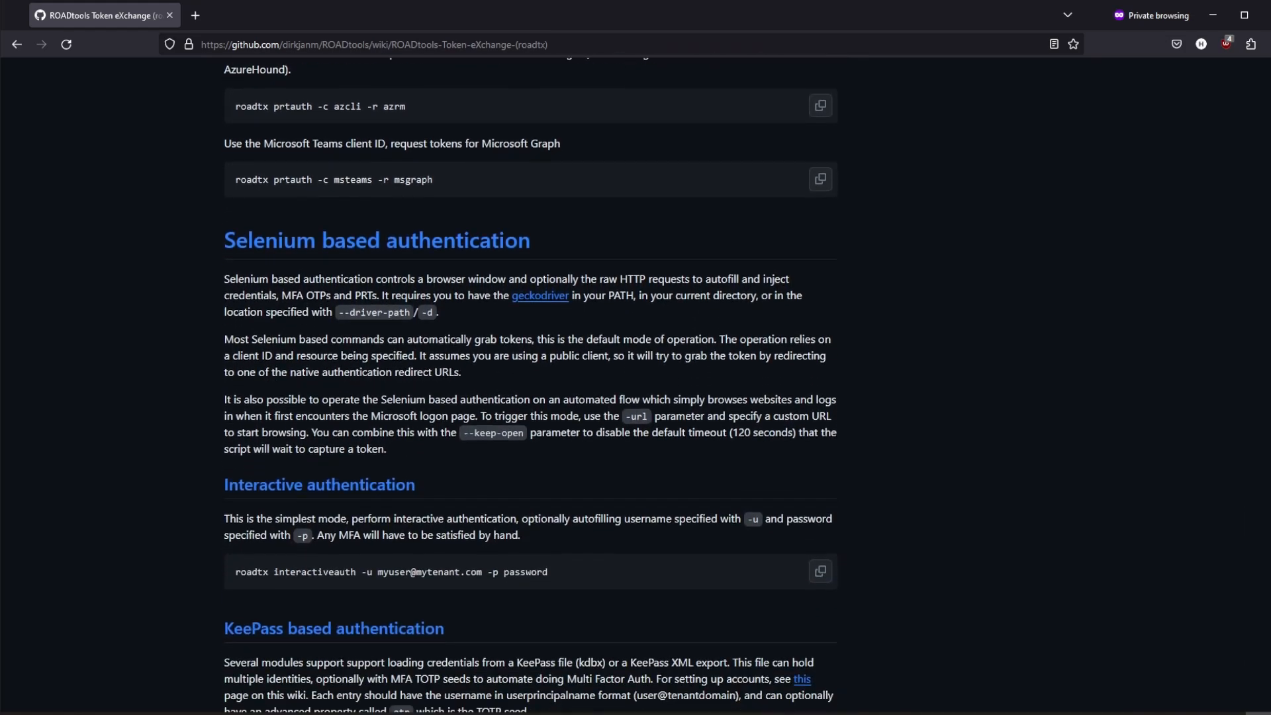
scroll("down", 3)
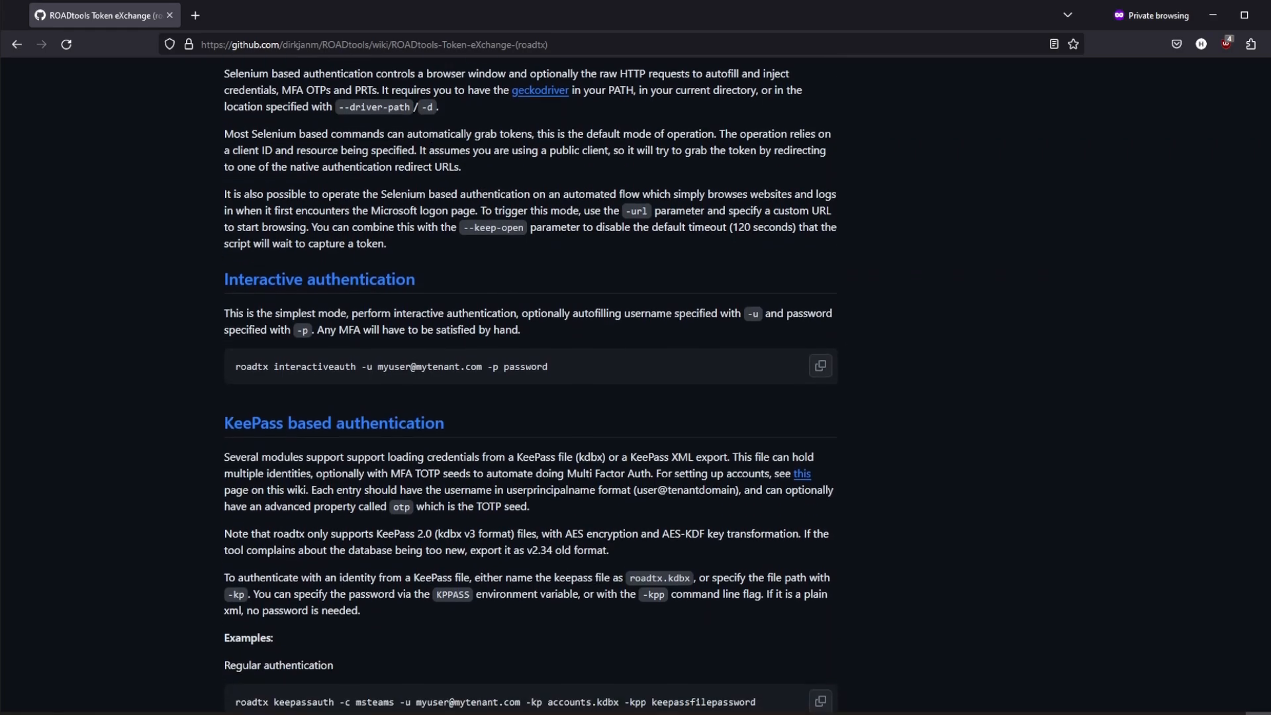
scroll("down", 3)
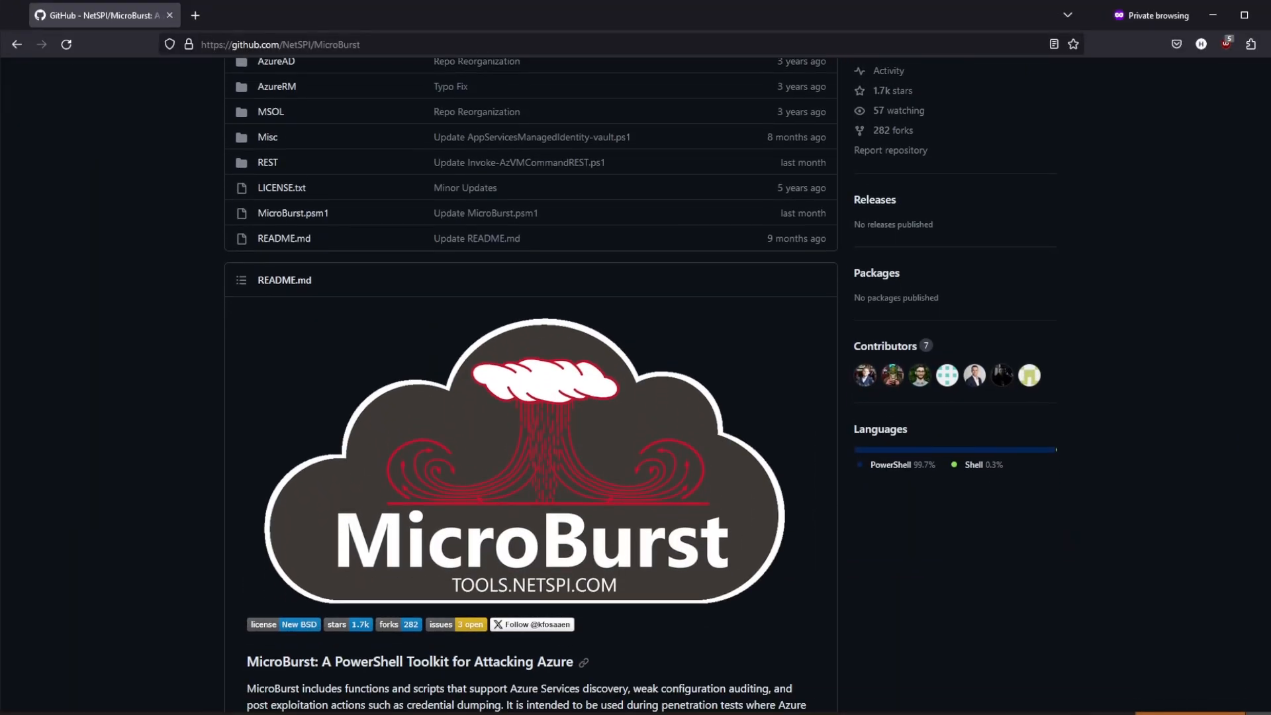
scroll("down", 3)
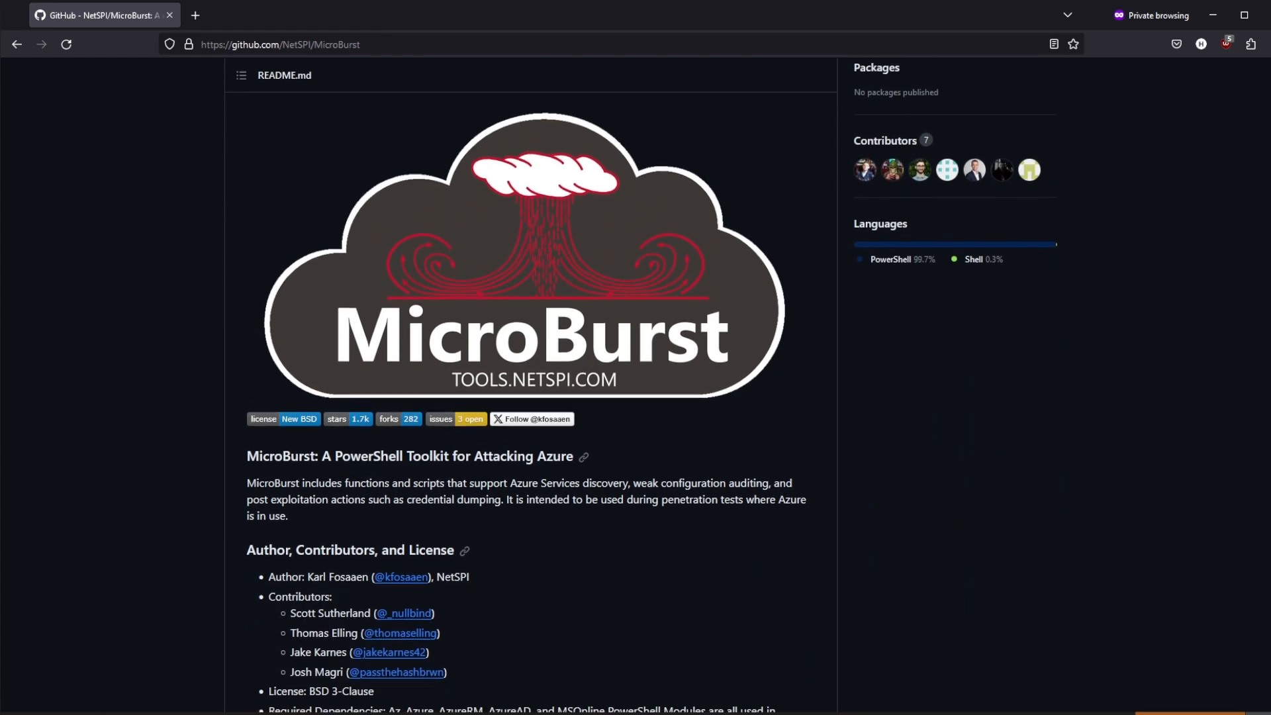
scroll("down", 3)
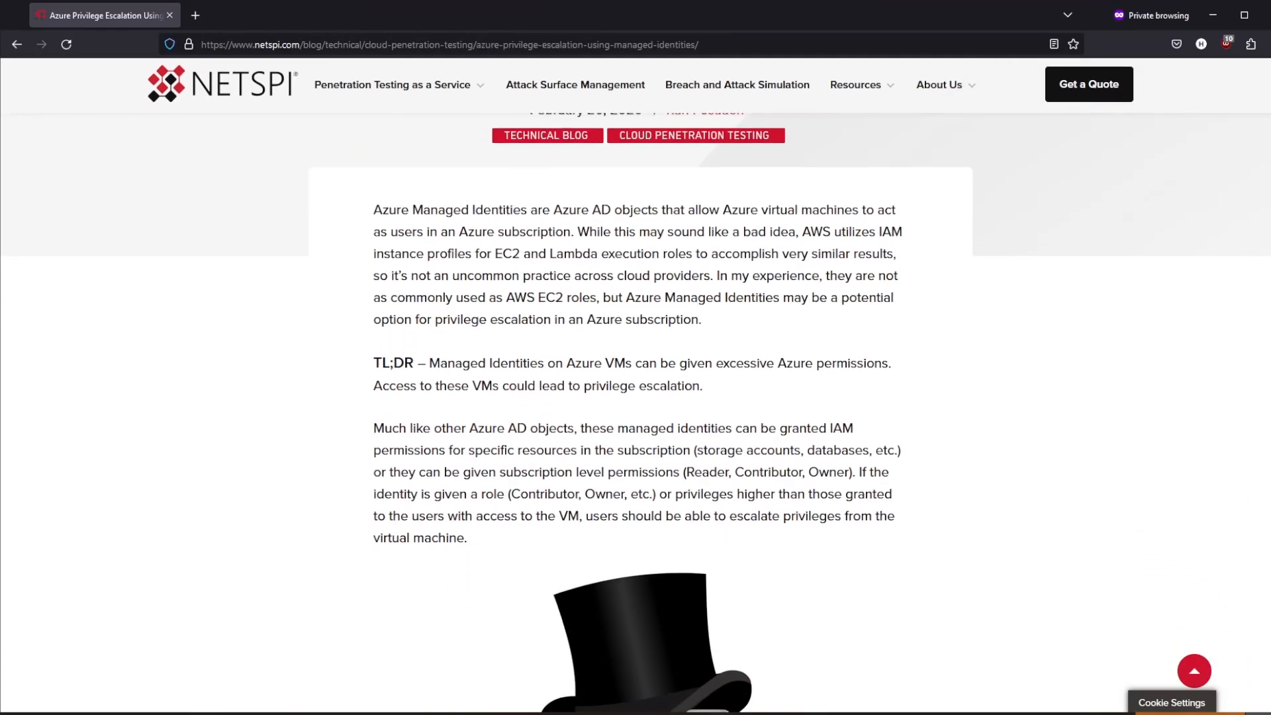
scroll("down", 3)
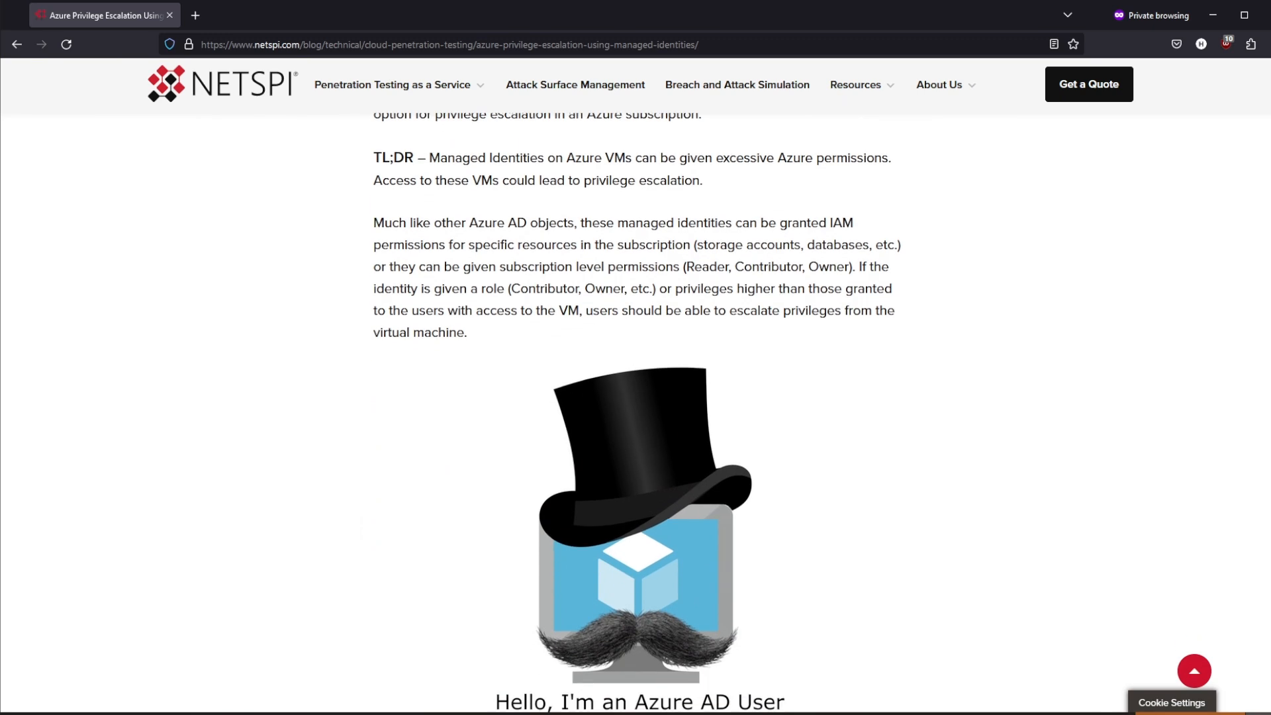
scroll("down", 3)
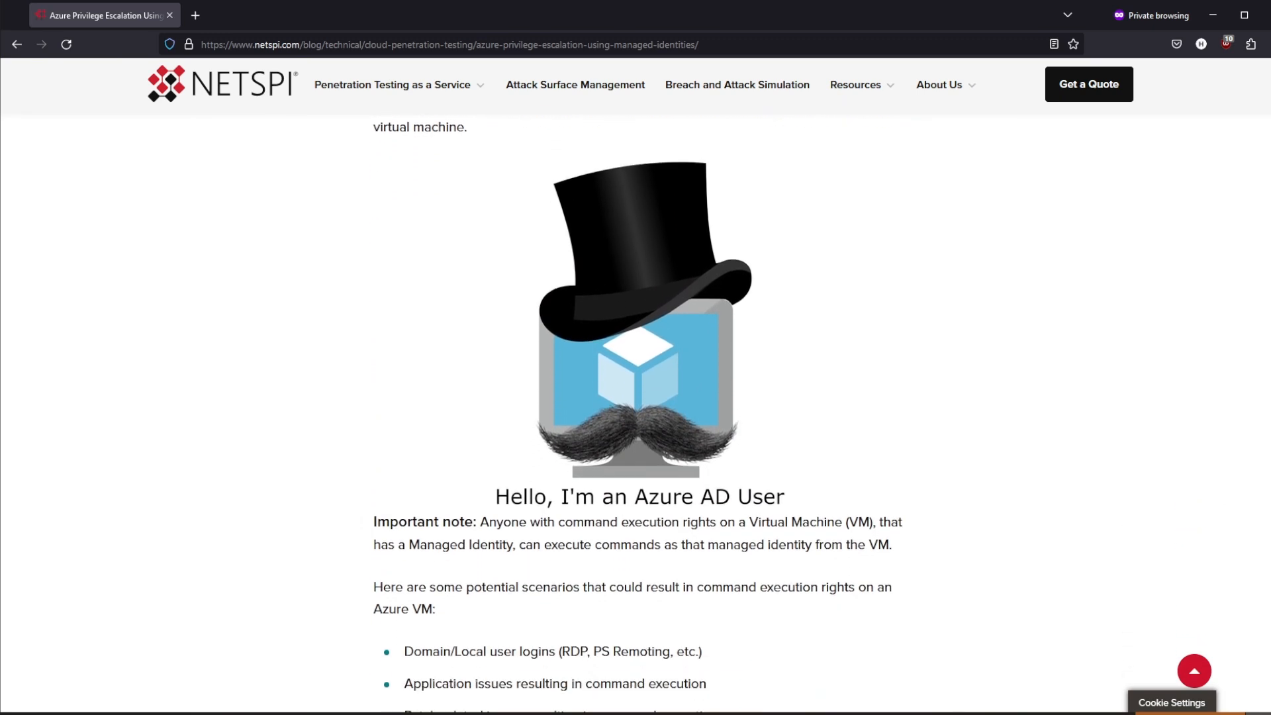
scroll("down", 3)
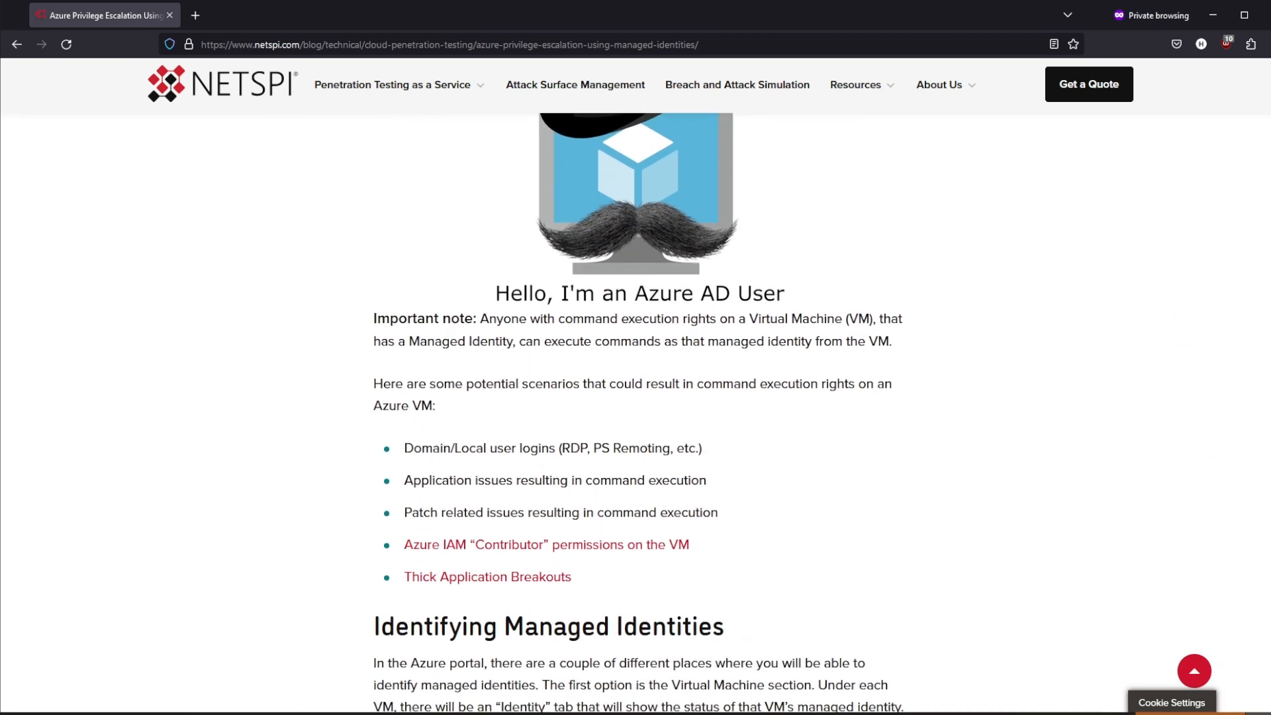
scroll("down", 3)
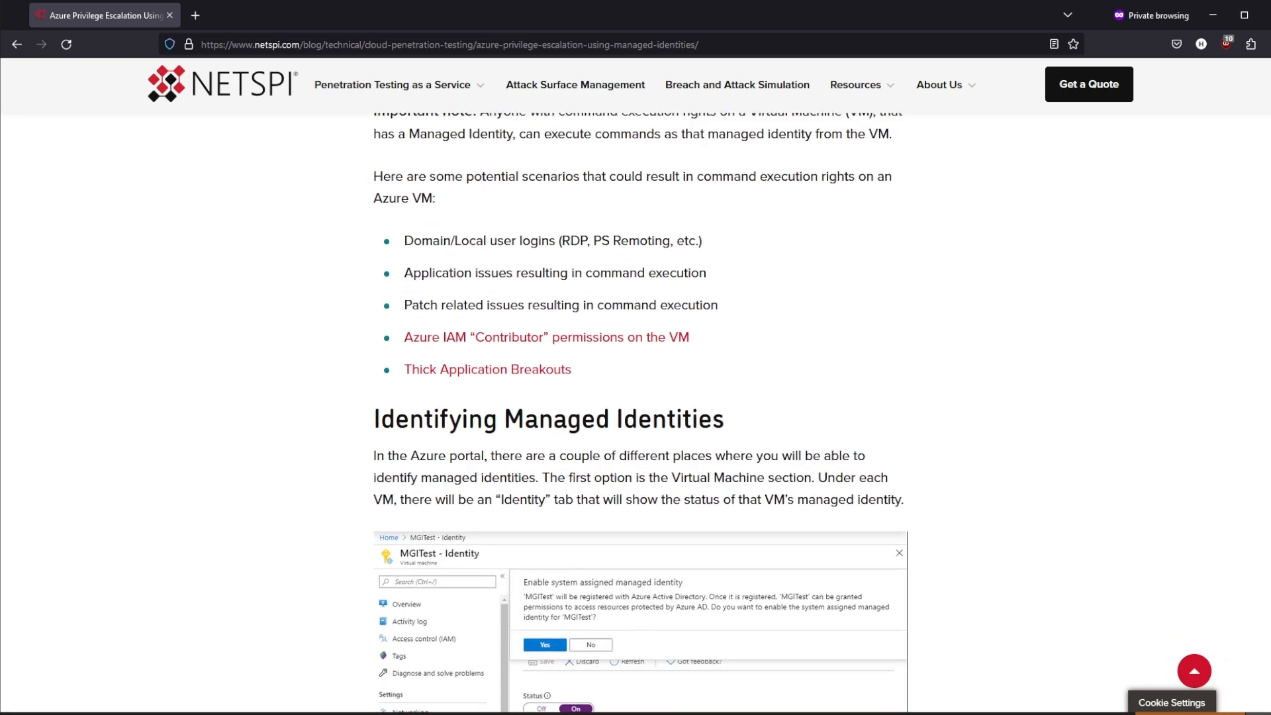
scroll("down", 3)
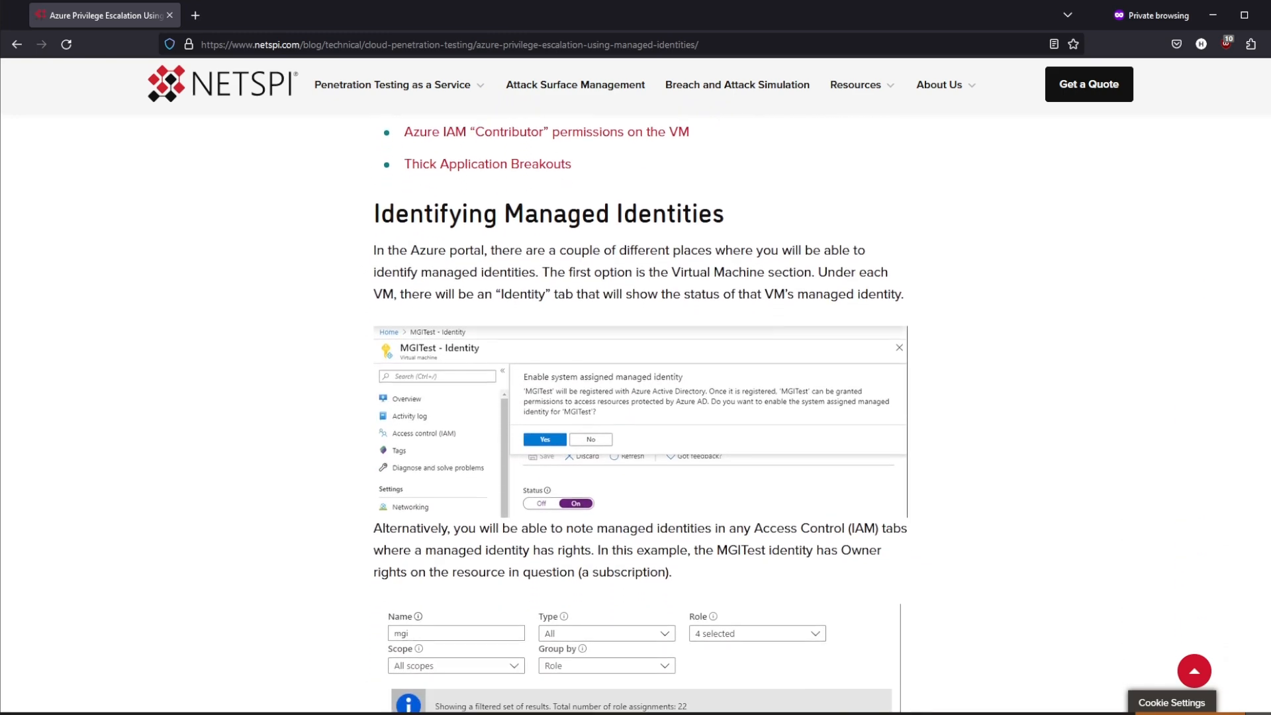